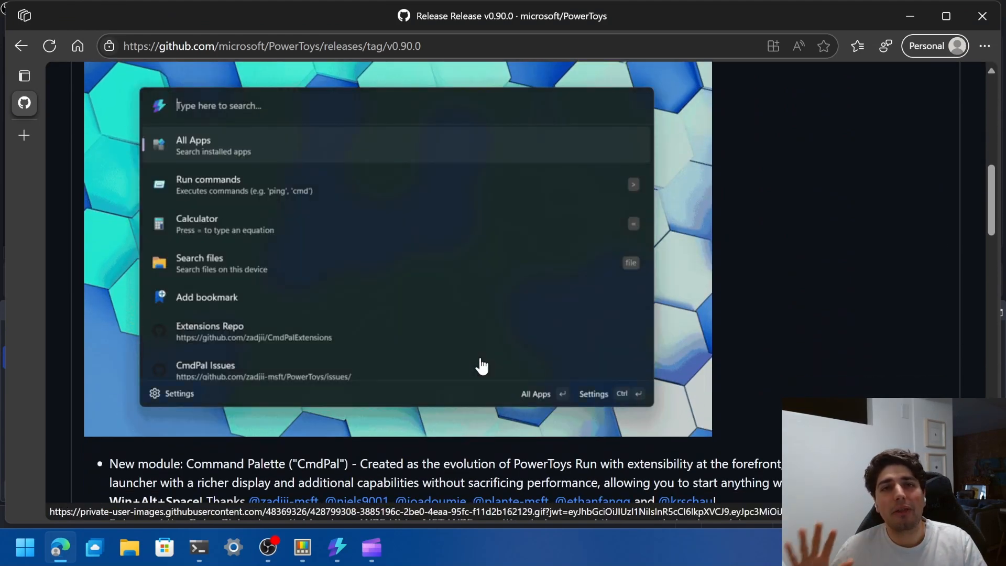
# - Scroll through the PowerToys v0.90.0 release notes introducing Command Palette
pyautogui.write('tercan')
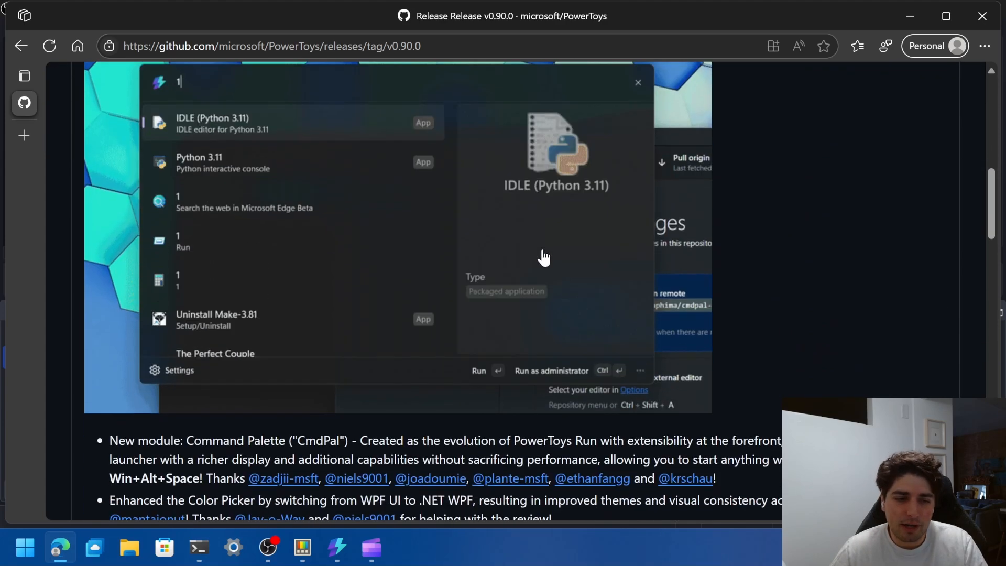
pyautogui.scroll(-3)
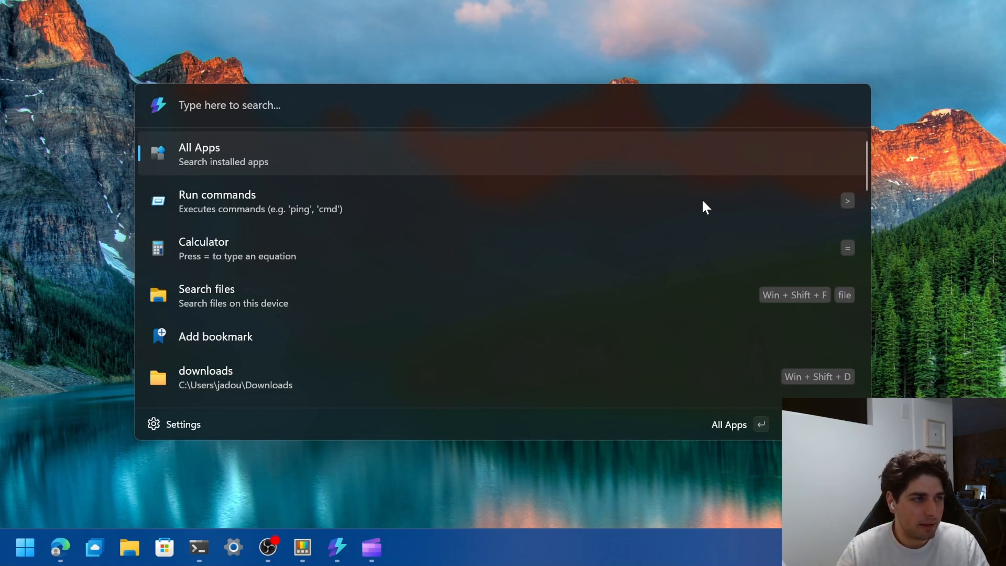
# - Dismiss the palette and trigger the pinned powertoys-cmdpal GitHub saved query
pyautogui.click(229, 105)
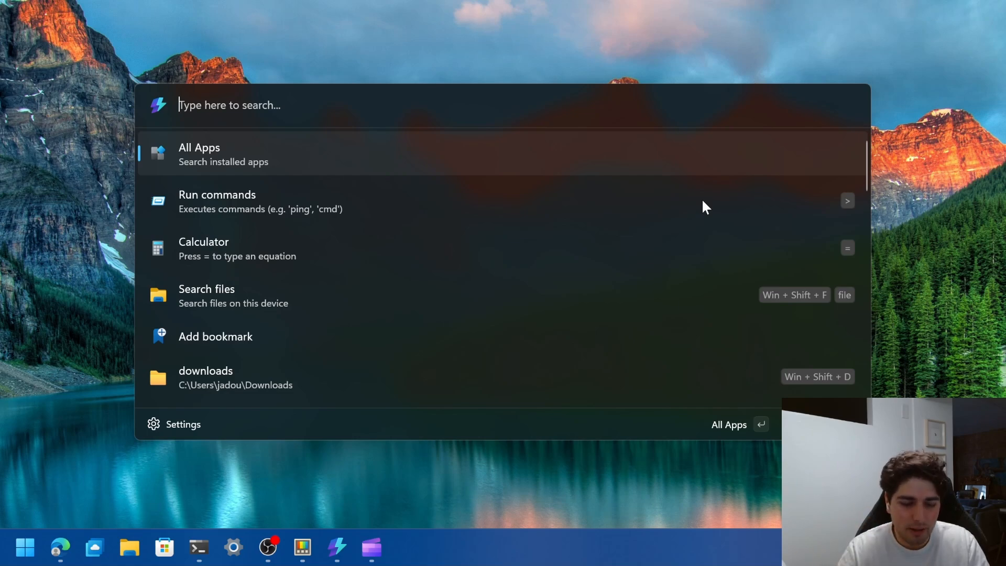
pyautogui.press('Escape')
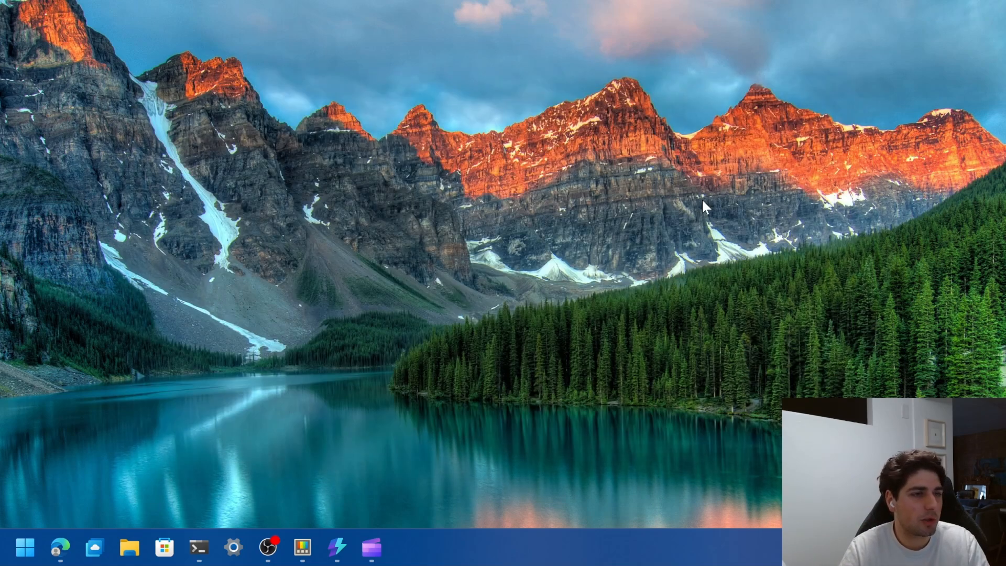
pyautogui.click(198, 547)
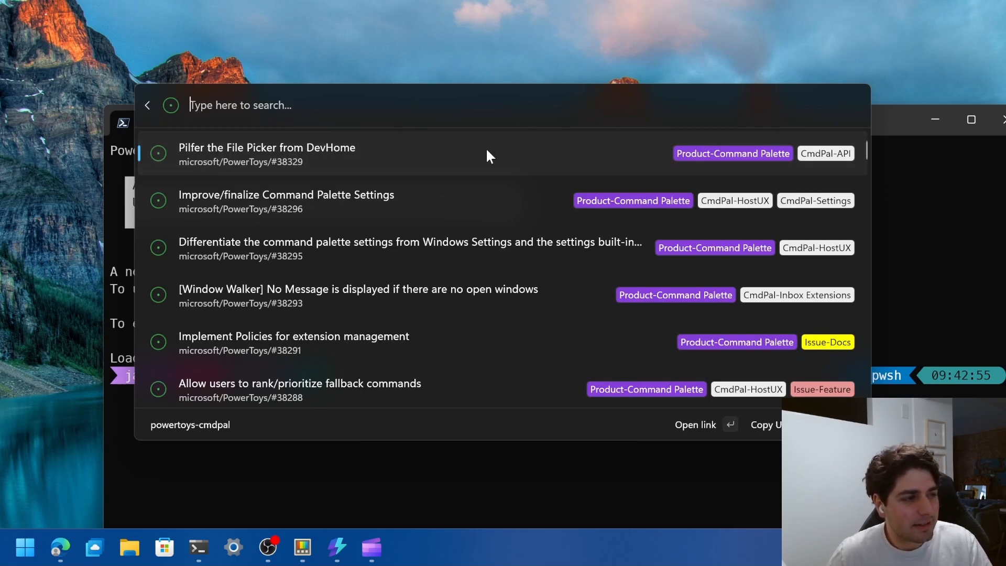
pyautogui.moveTo(483, 168)
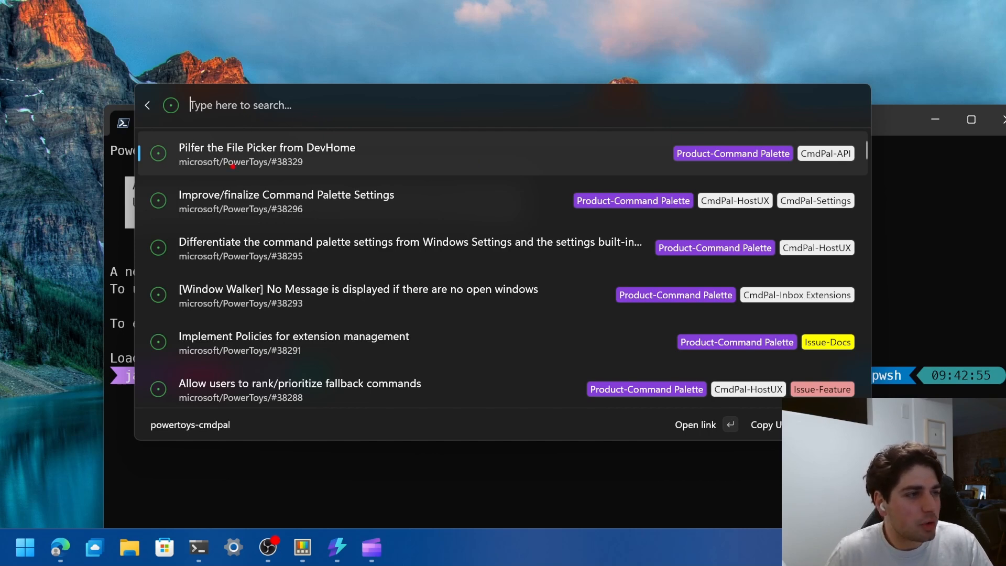
pyautogui.moveTo(381, 166)
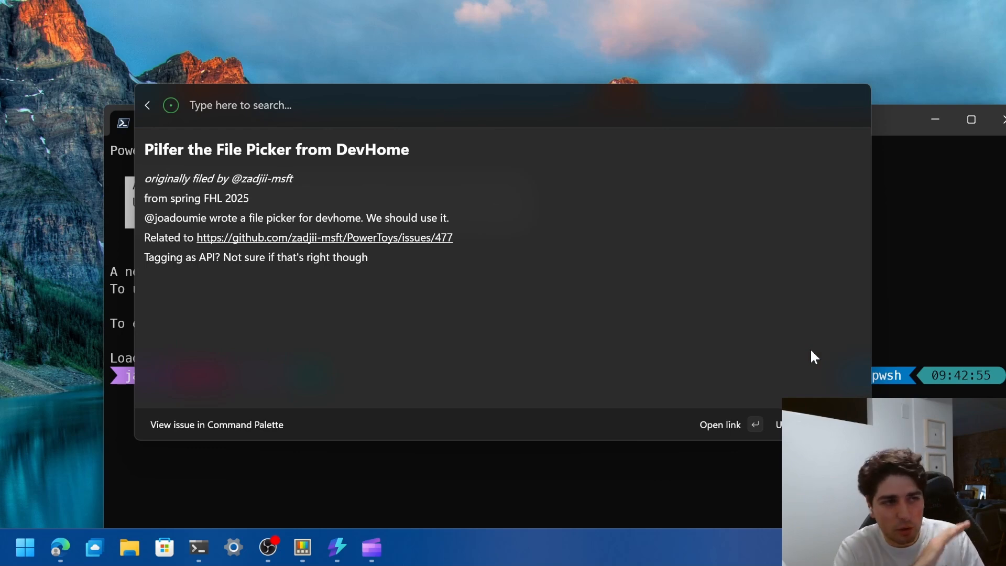
# - Open issue #38329 'Pilfer the File Picker from DevHome' in the browser via More actions
pyautogui.click(720, 423)
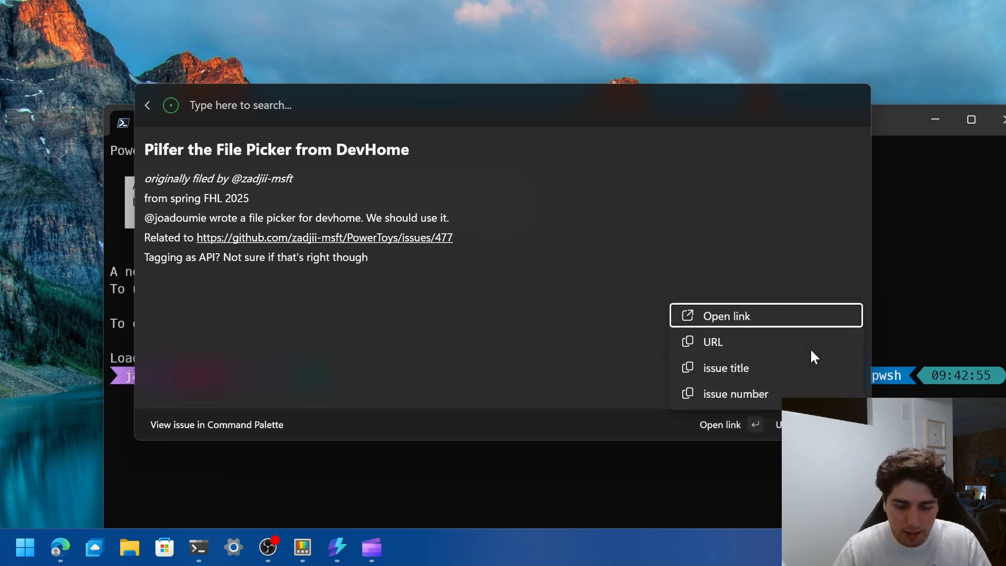
pyautogui.click(725, 316)
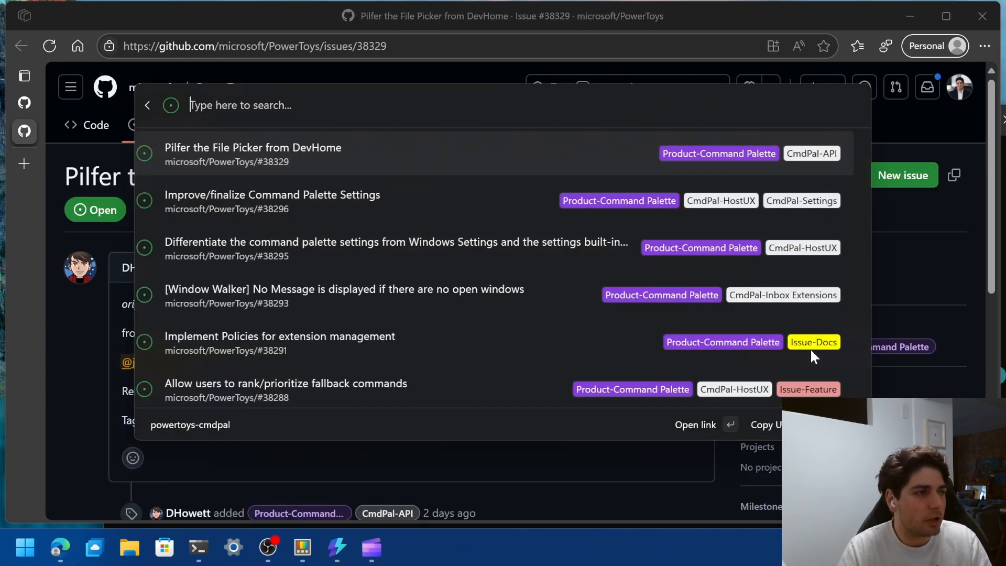
pyautogui.write('winget')
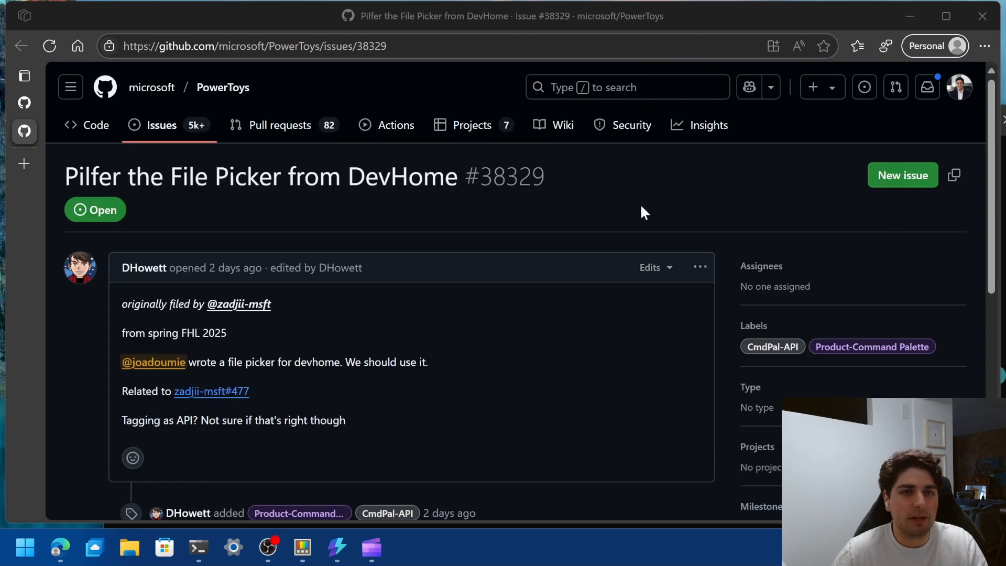
pyautogui.moveTo(478, 268)
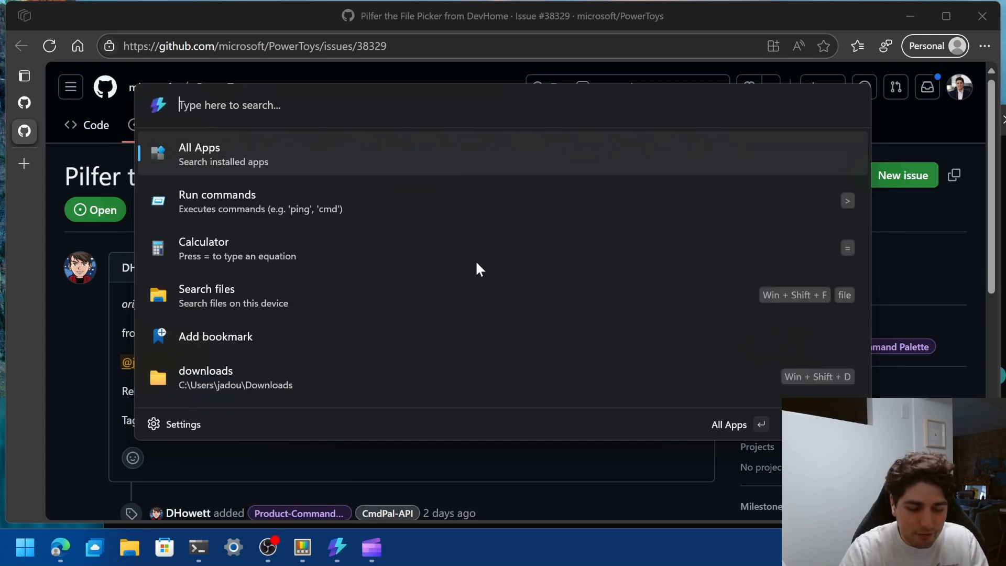
# - Search 'download' and open the Downloads folder bookmark in File Explorer
pyautogui.write('download')
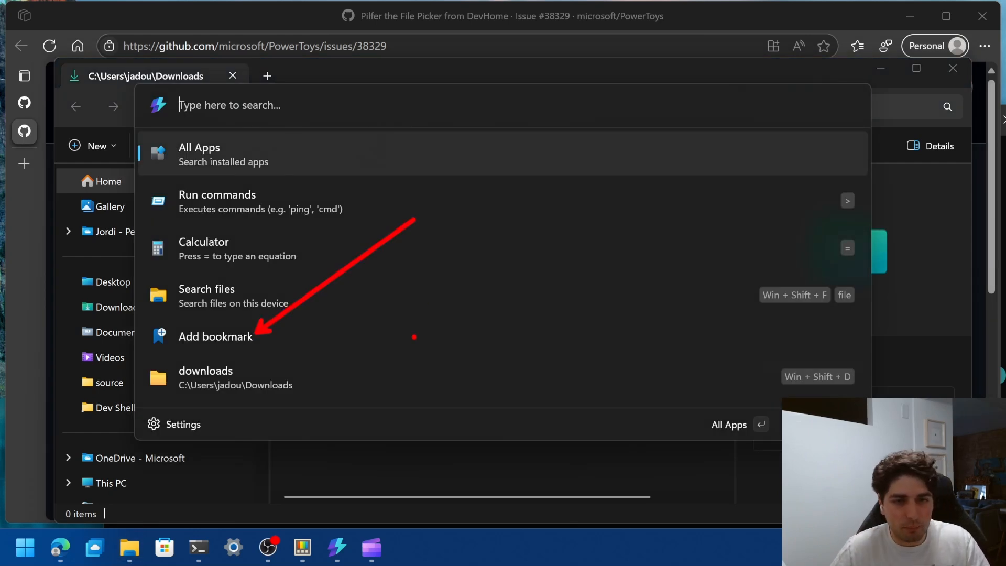
pyautogui.press('Escape')
pyautogui.write('powerto')
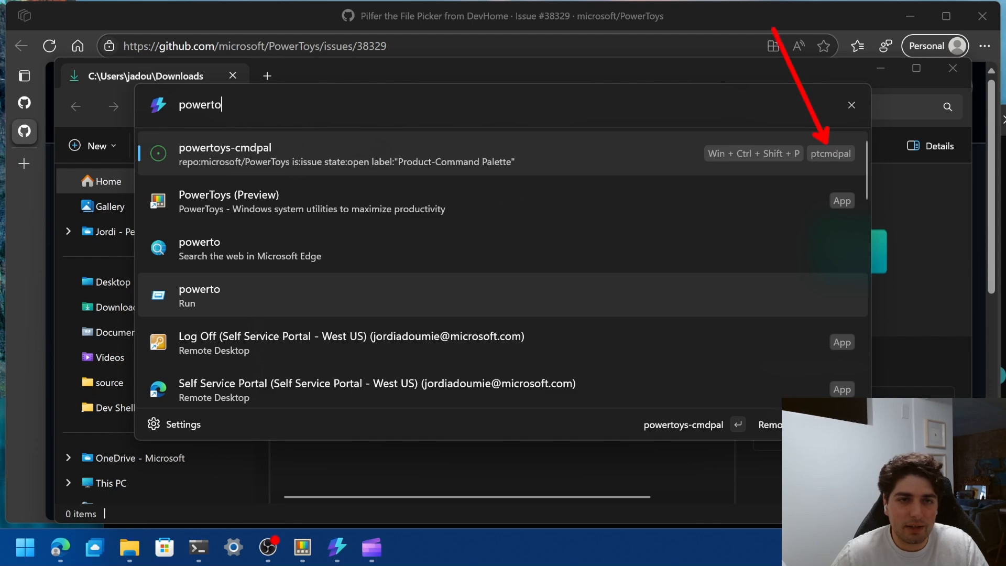
pyautogui.press('Escape')
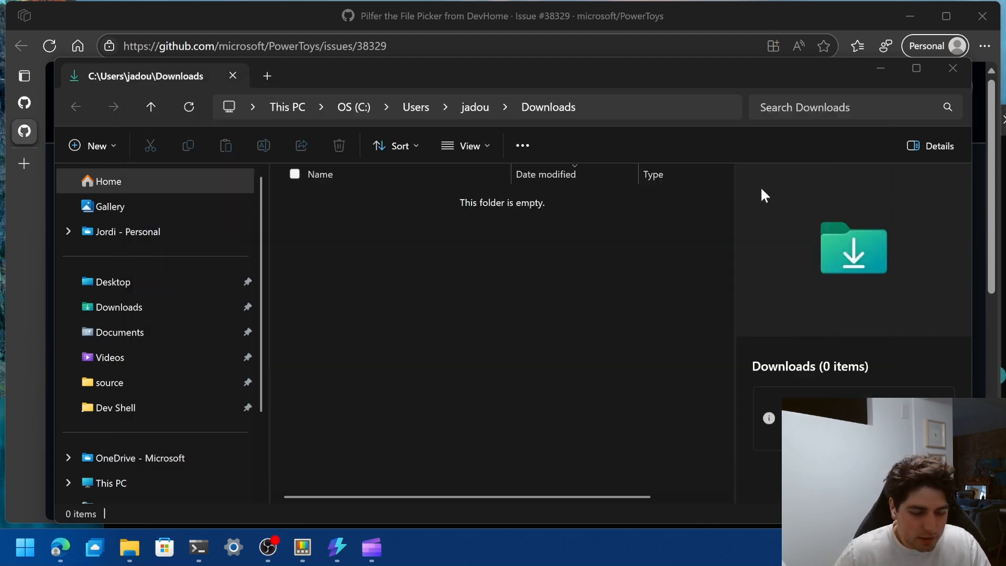
# - Search 'ptcmdpal' to show the saved query's alias and hotkey, then close Downloads
pyautogui.write('ptcmdp')
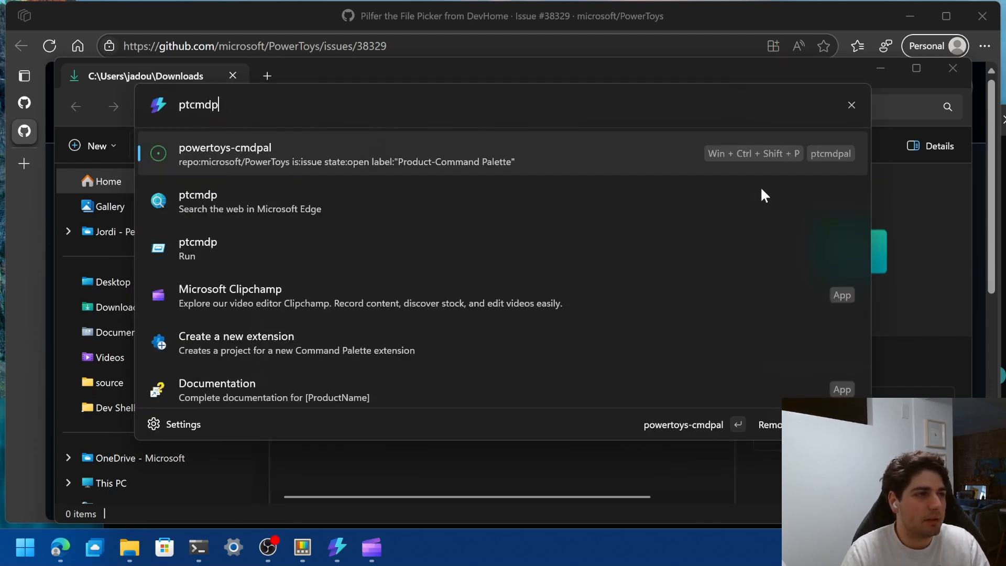
pyautogui.write('al')
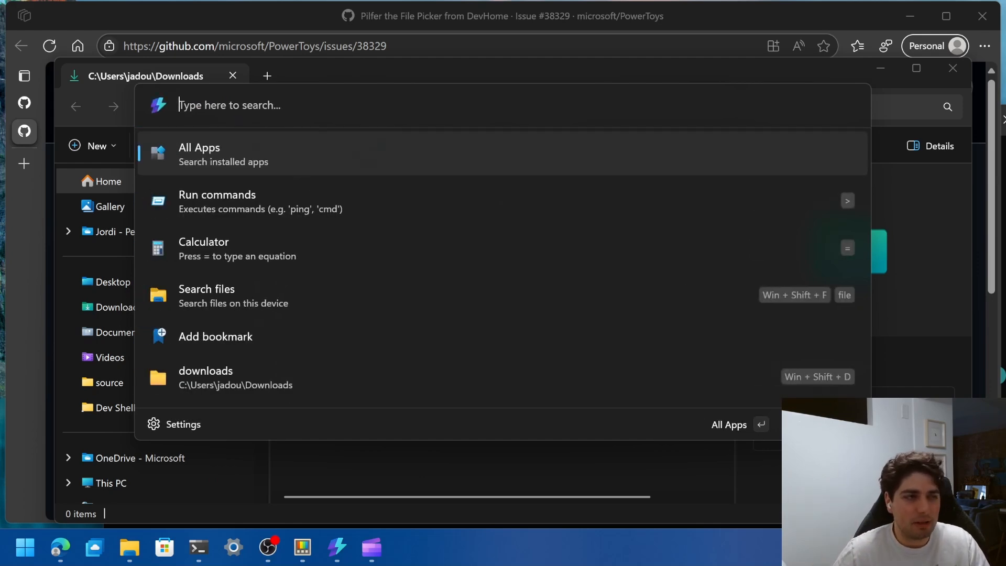
pyautogui.write('ptcmdpal')
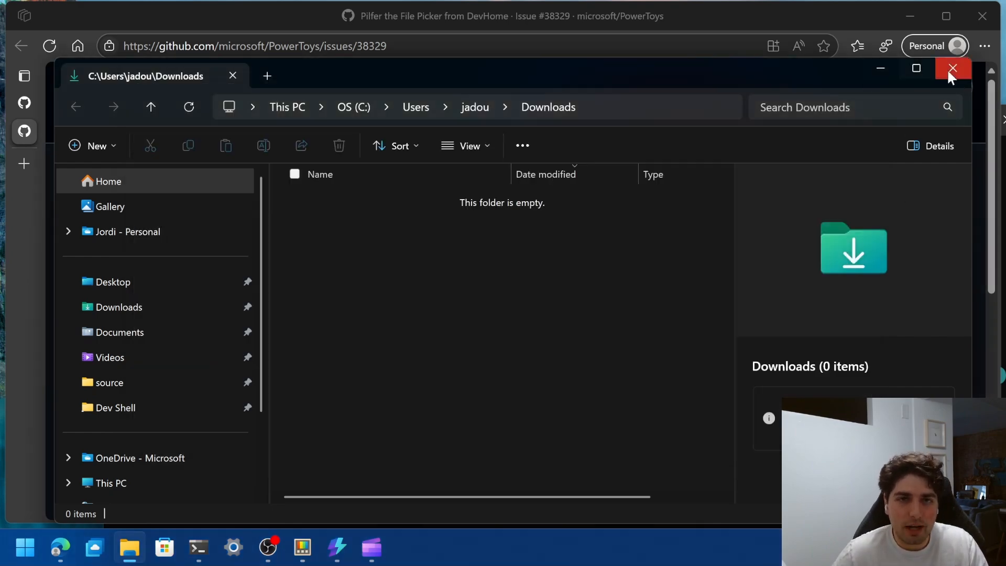
pyautogui.click(952, 68)
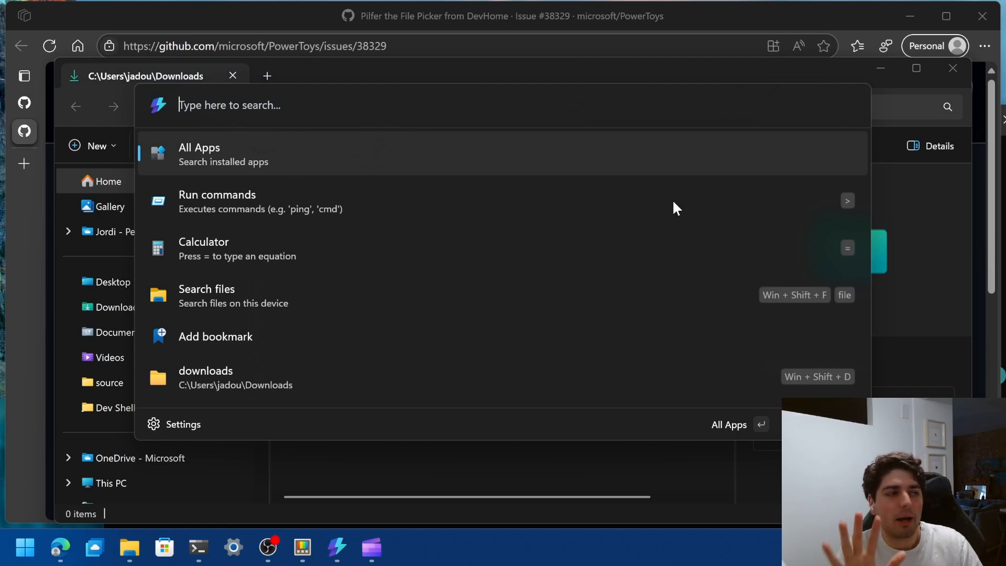
# - Add a new test-command-for-yt-video bookmark pointing at the source folder
pyautogui.write('book')
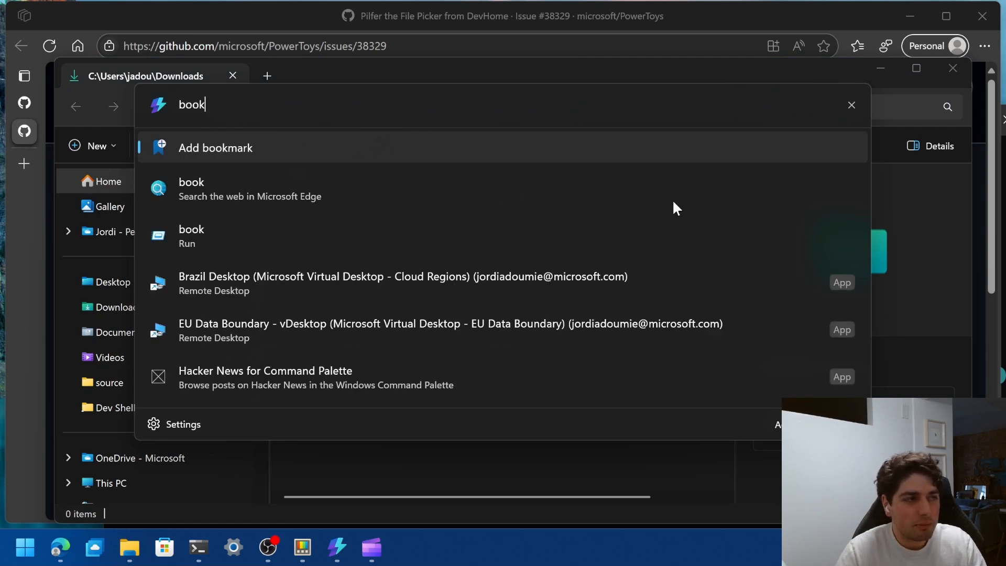
pyautogui.click(215, 148)
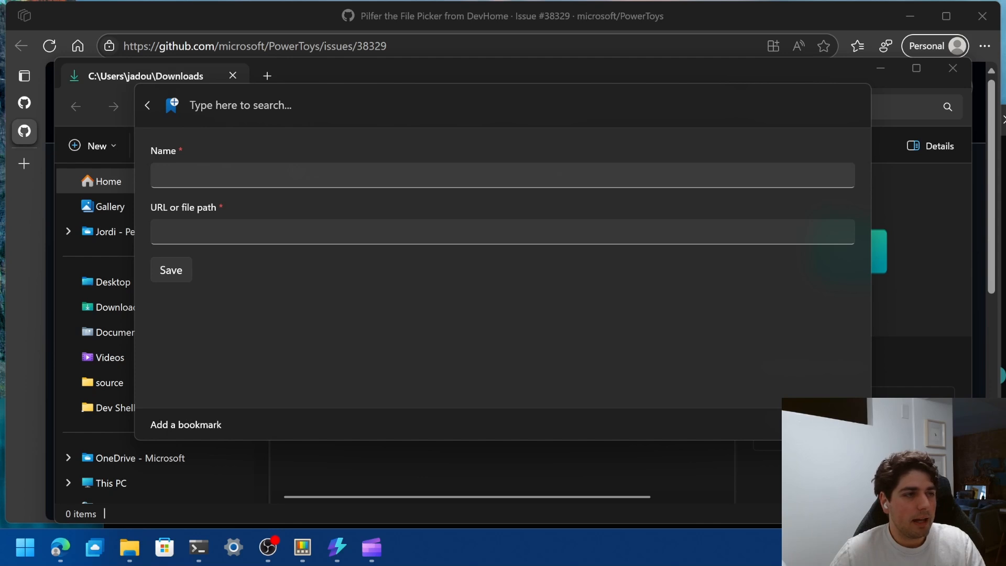
pyautogui.write('down')
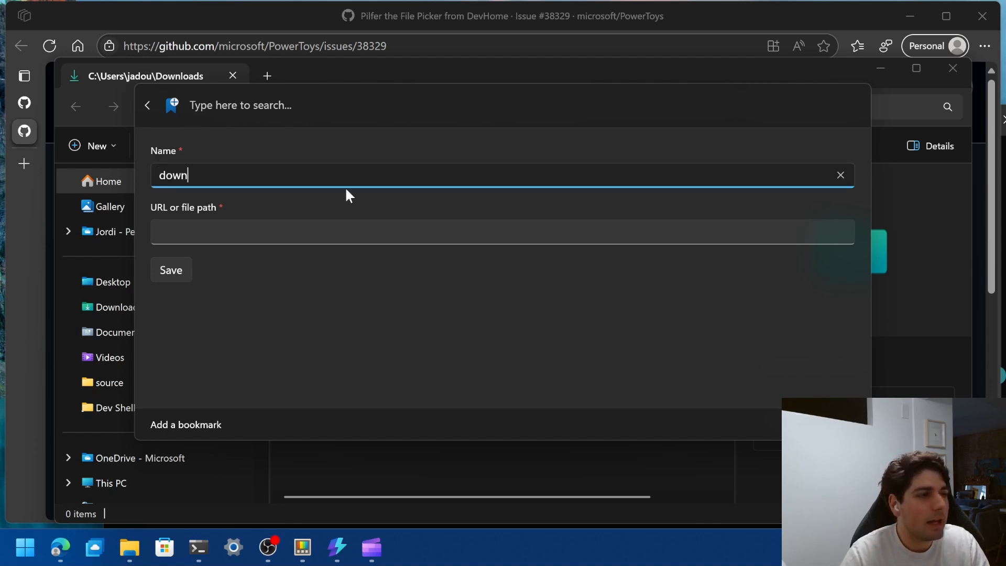
pyautogui.write('load')
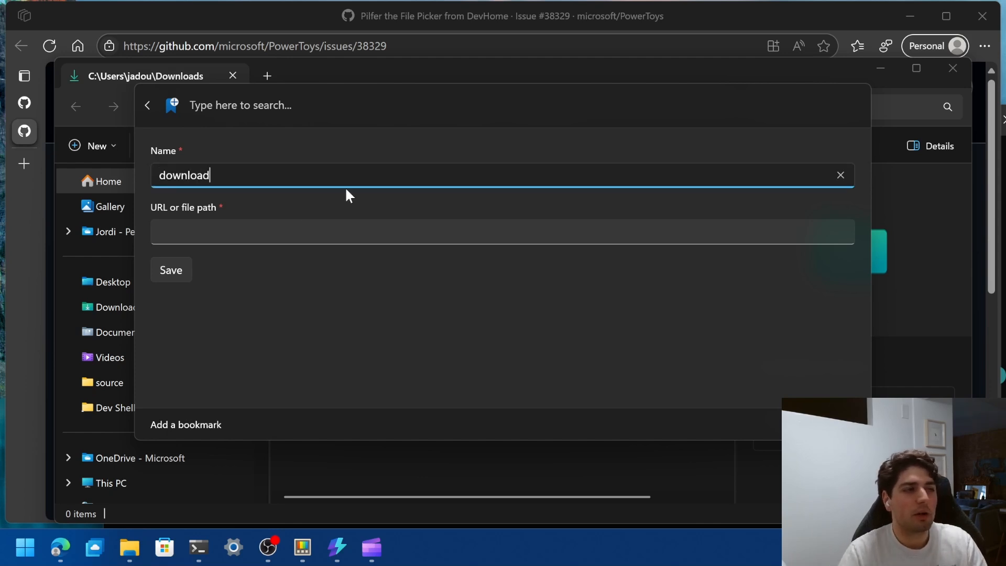
pyautogui.press('BackSpace')
pyautogui.write('test-command-for-yt-')
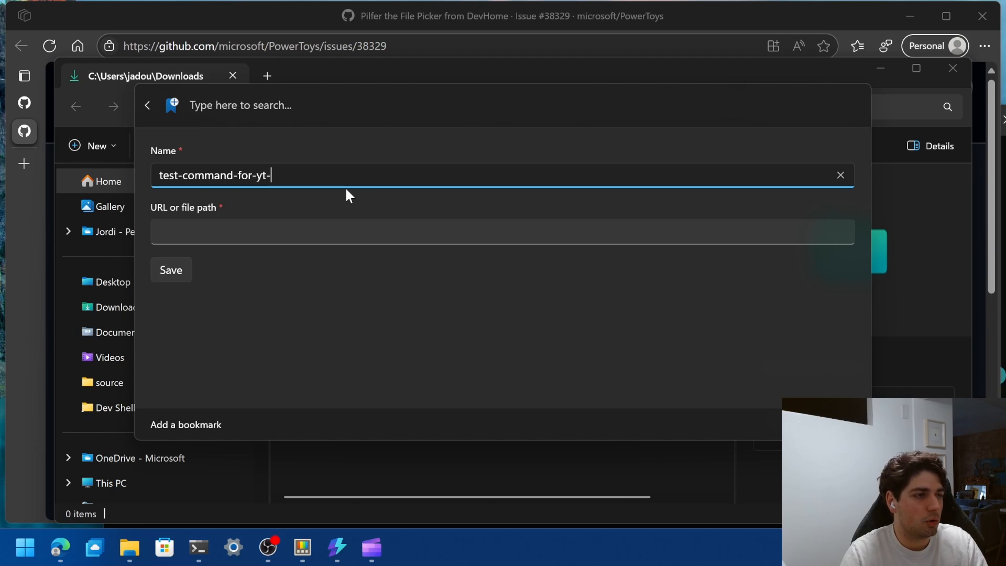
pyautogui.write('video')
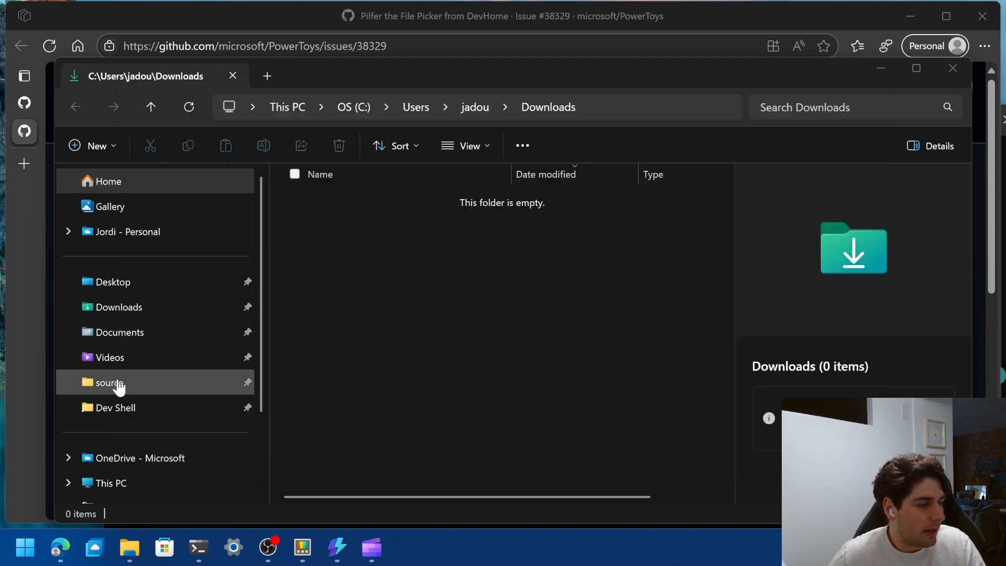
pyautogui.rightClick(108, 382)
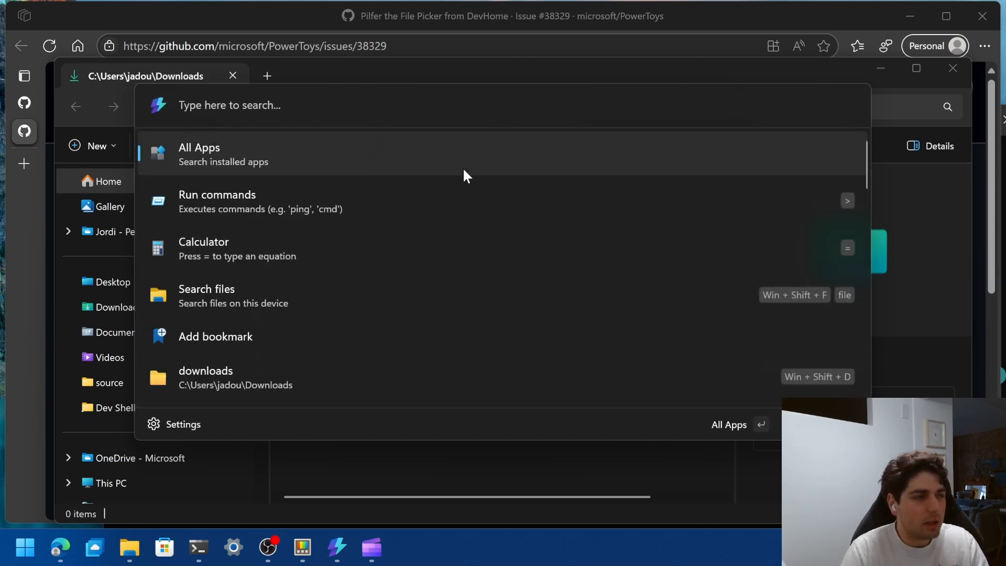
# - Launch the bookmark by searching 'yt video', then close the source folder window
pyautogui.write('yt-')
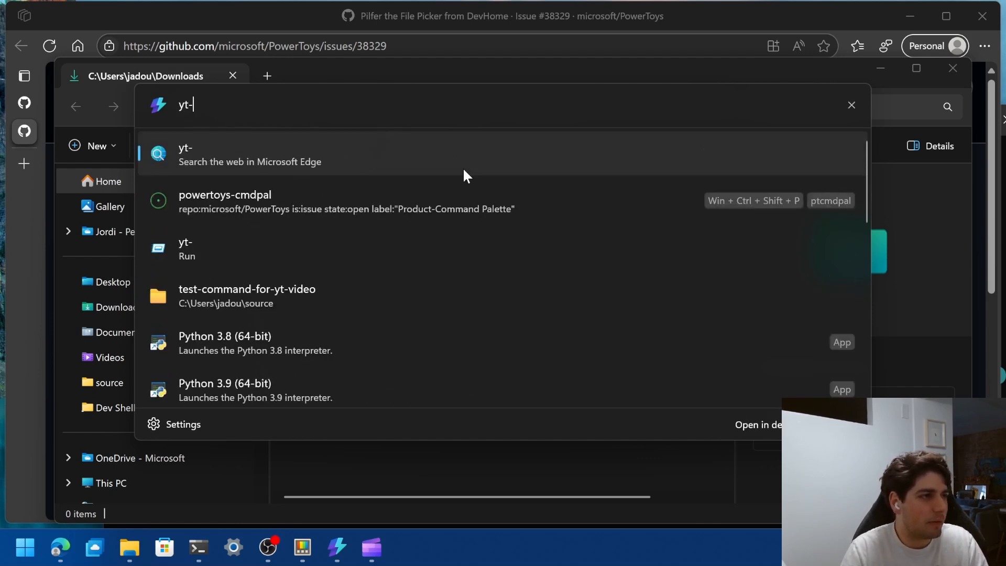
pyautogui.write('video')
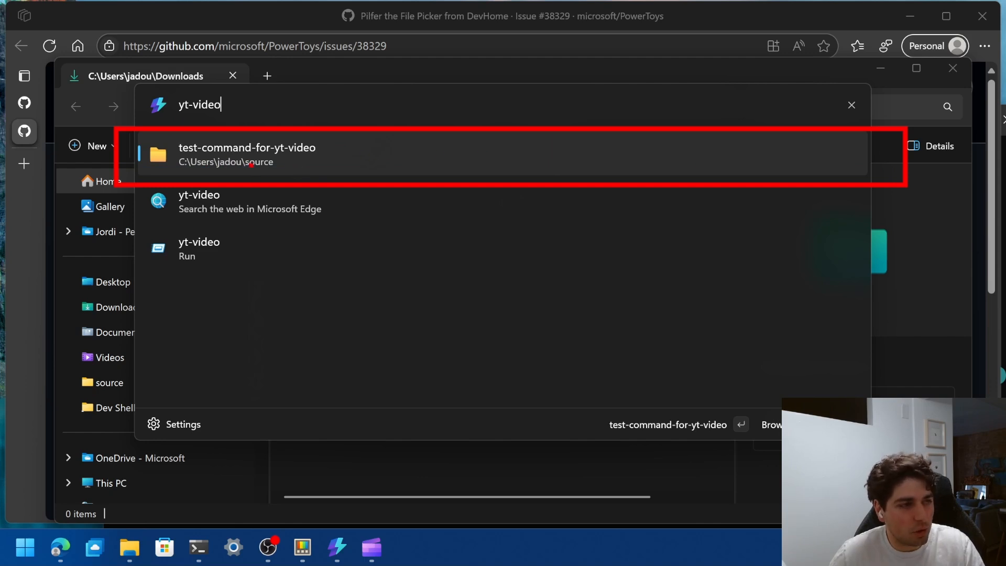
pyautogui.press('Escape')
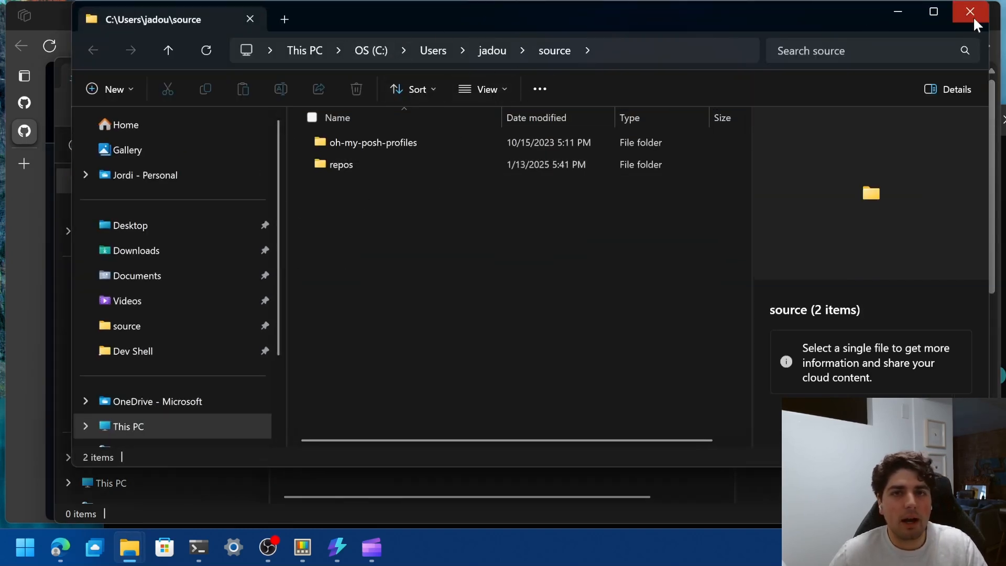
pyautogui.click(969, 11)
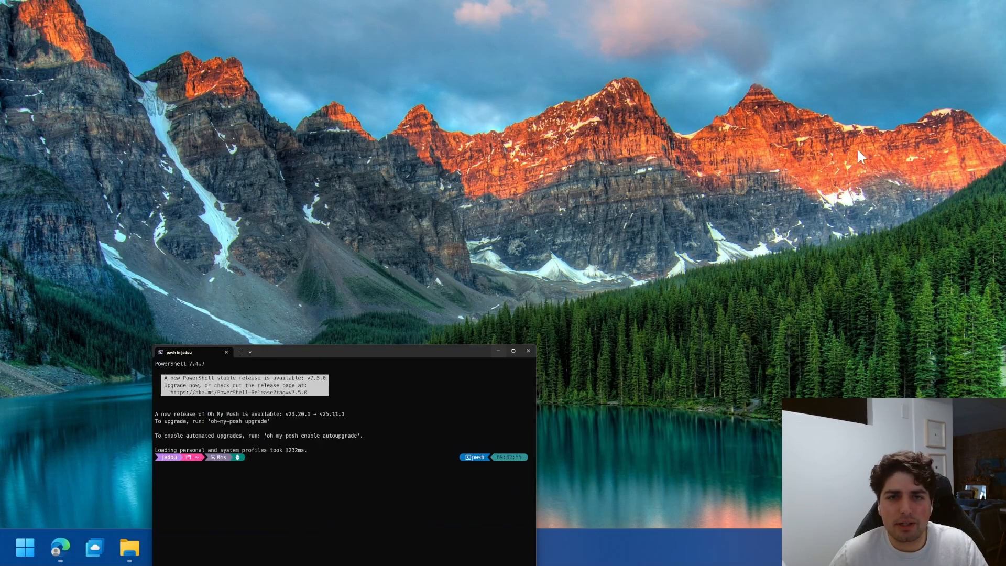
# - Open Command Palette settings and scroll the Extensions list down to Bookmarks
pyautogui.click(498, 351)
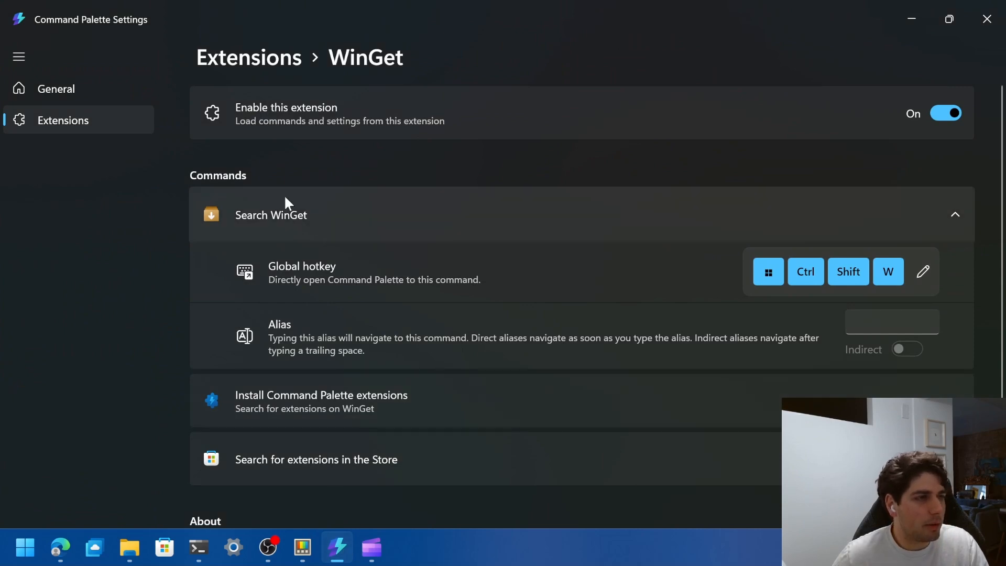
pyautogui.click(248, 57)
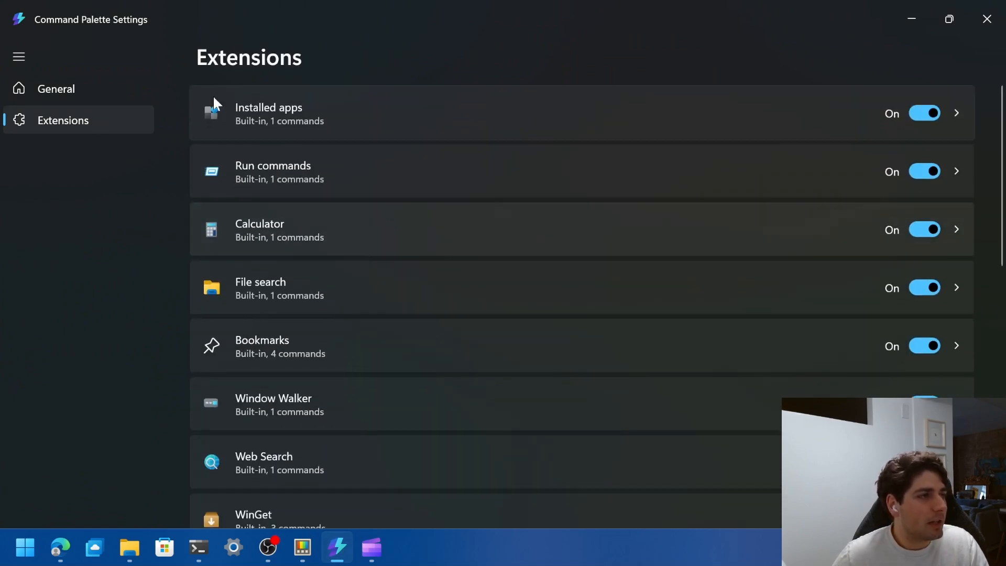
pyautogui.scroll(-3)
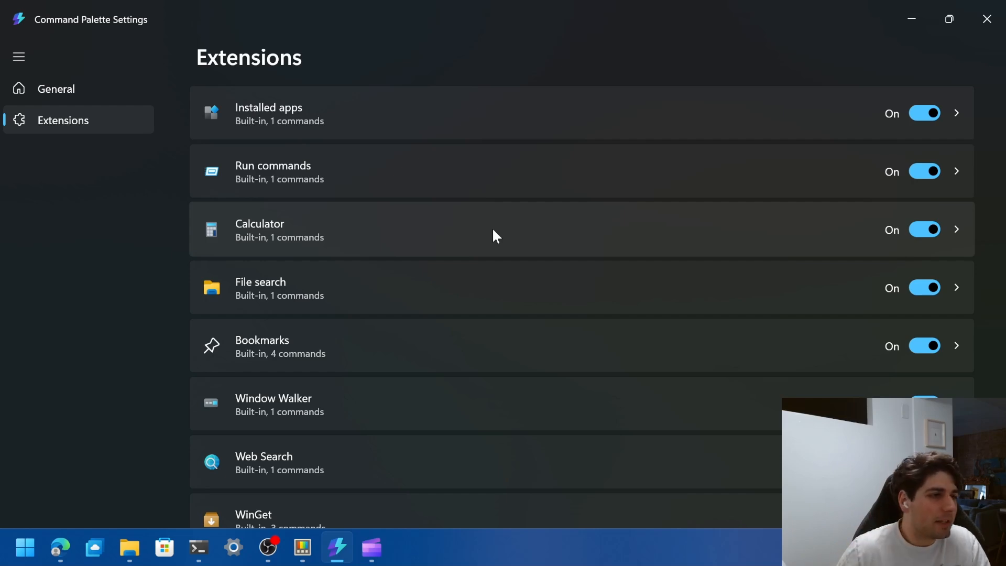
pyautogui.scroll(-3)
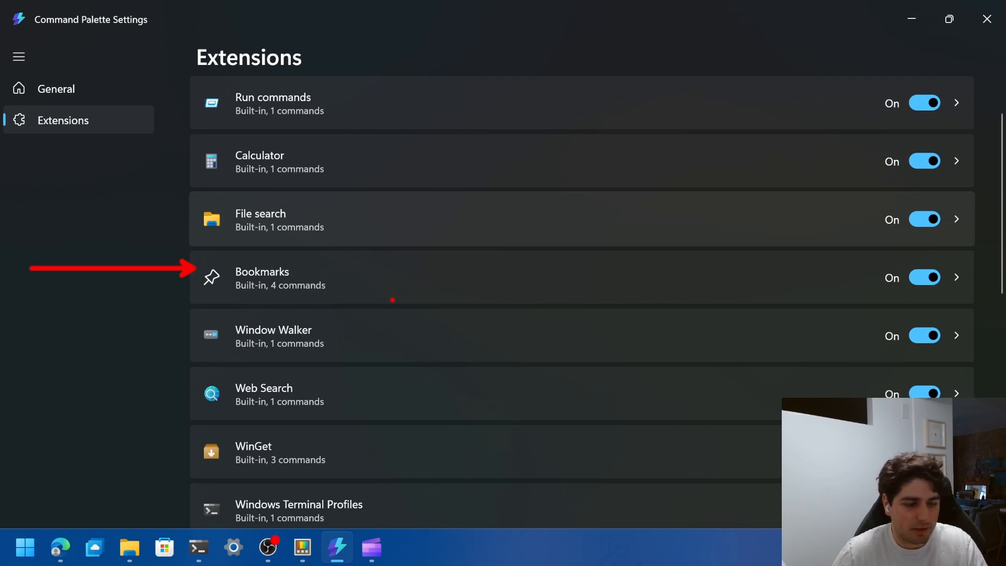
# - Set alias 'test' on test-command-for-yt-video and record a Win+Ctrl+Shift global hotkey
pyautogui.click(577, 277)
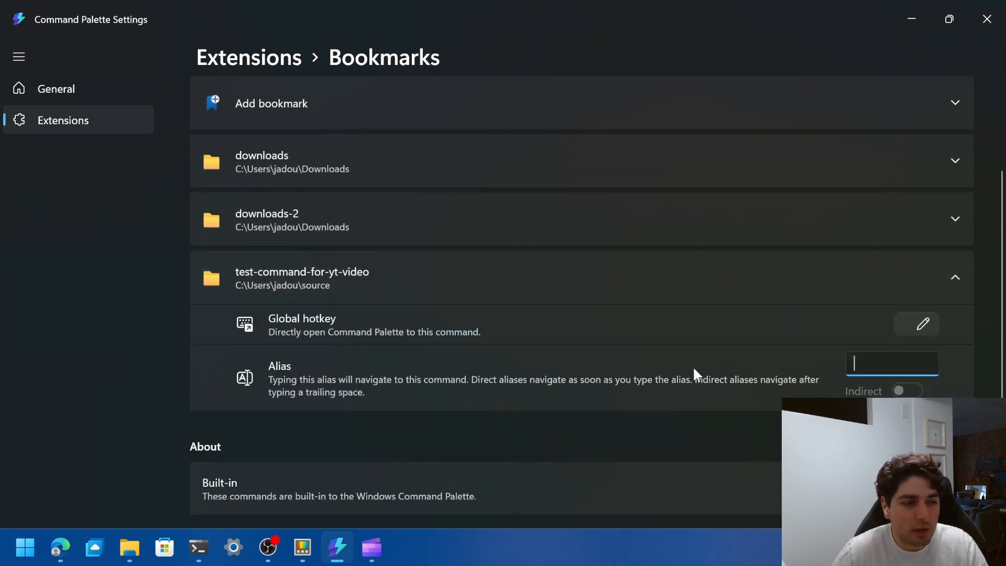
pyautogui.write('test')
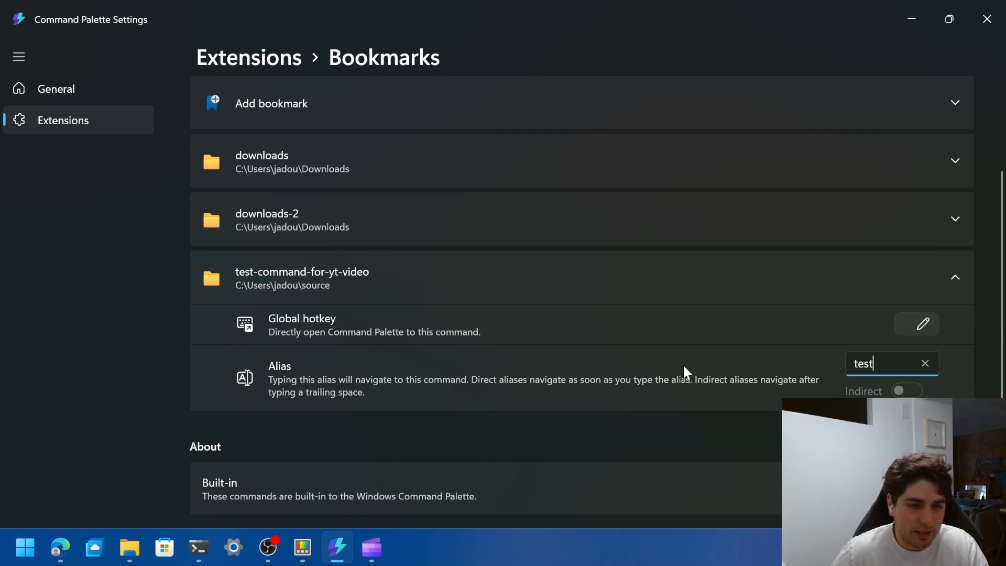
pyautogui.click(917, 323)
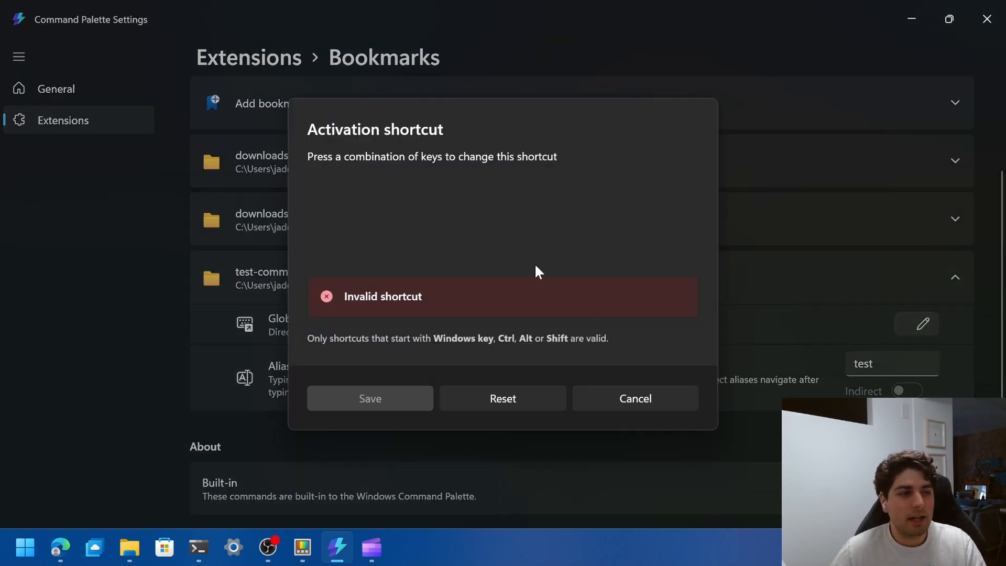
pyautogui.press('win+ctrl+shift')
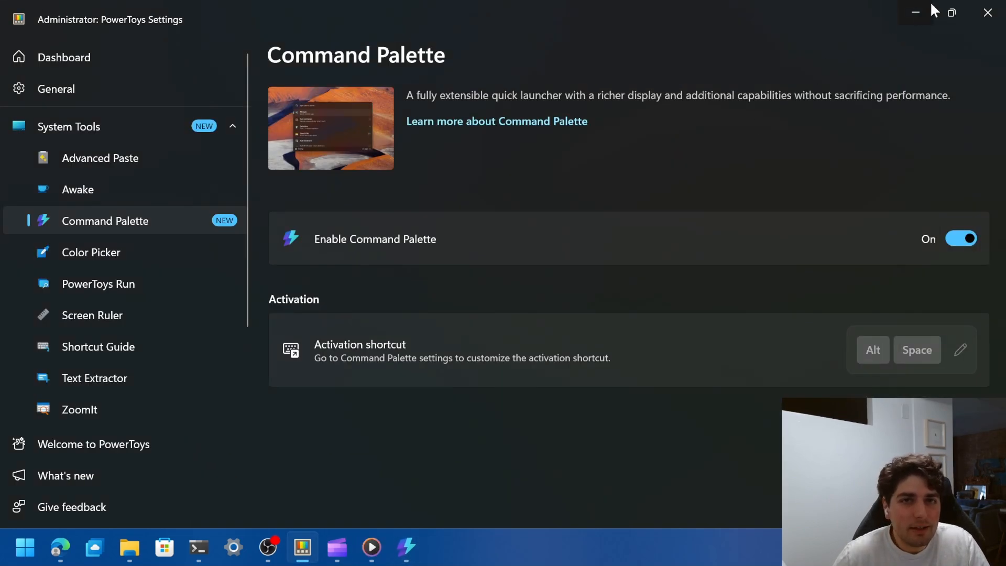
# - Summon the palette with Alt+Space, confirm 'test' finds the bookmark, then search 'extensions'
pyautogui.press('Alt+Space')
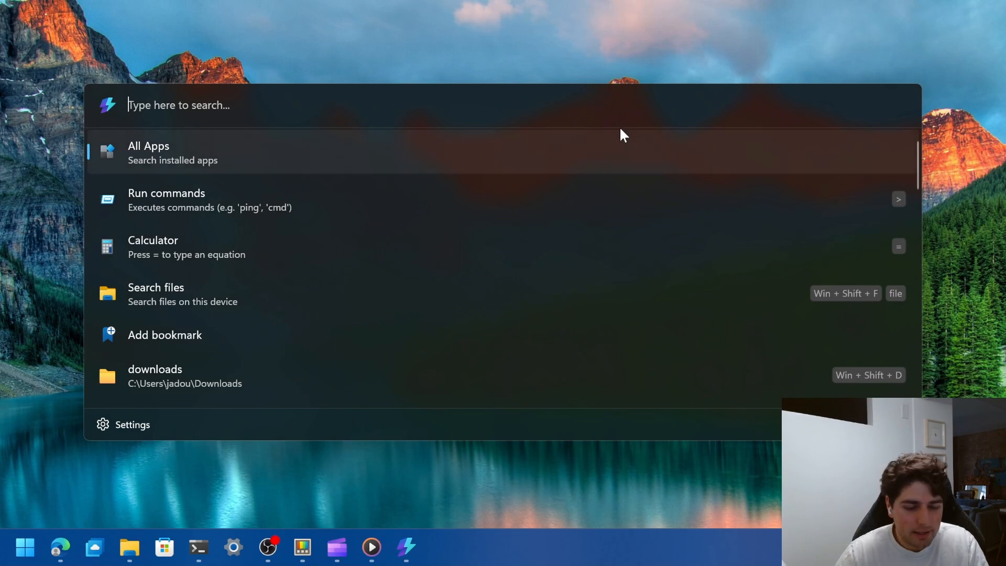
pyautogui.write('test')
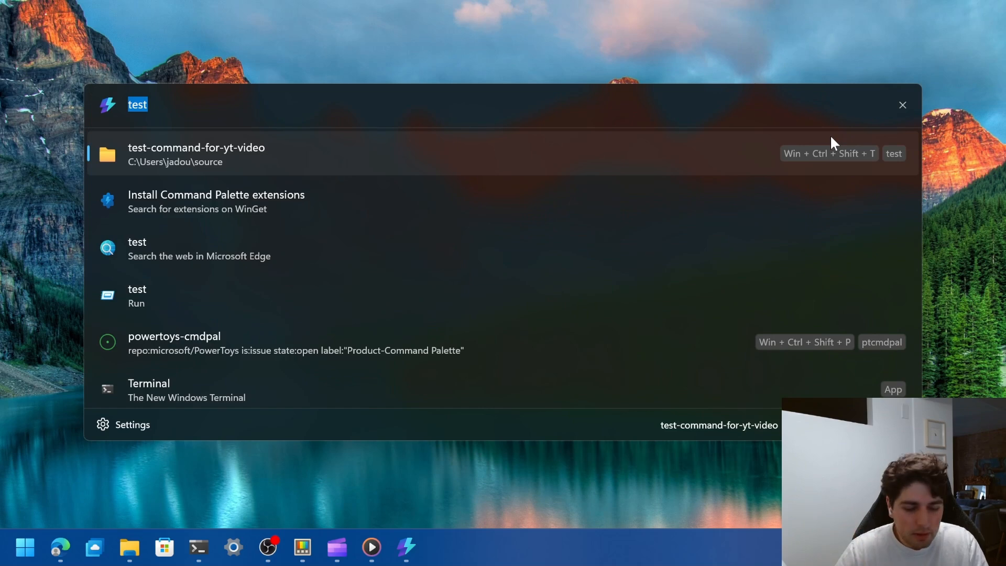
pyautogui.write('extensions')
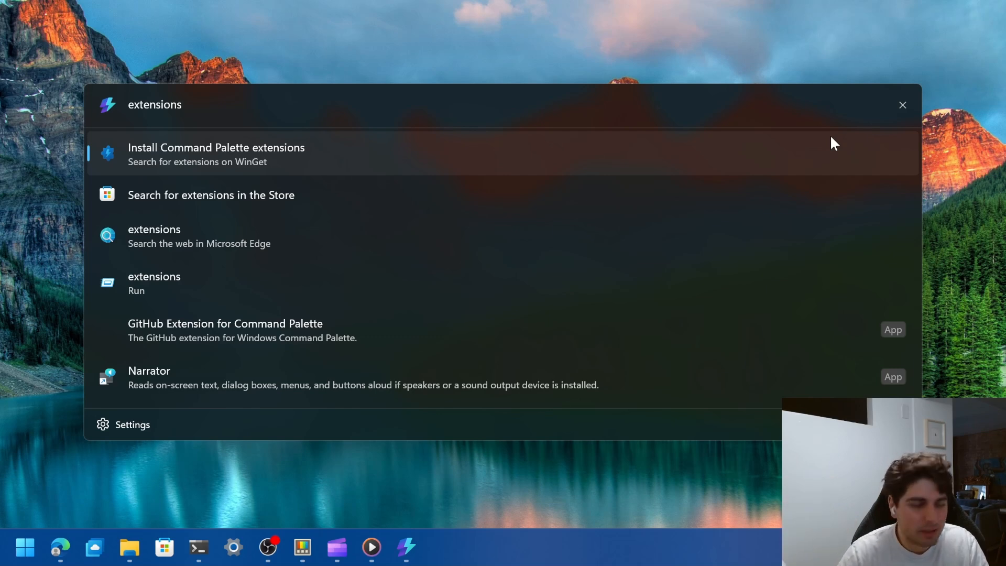
# - Open the Install Command Palette extensions catalogue listing WinGet extensions
pyautogui.click(216, 154)
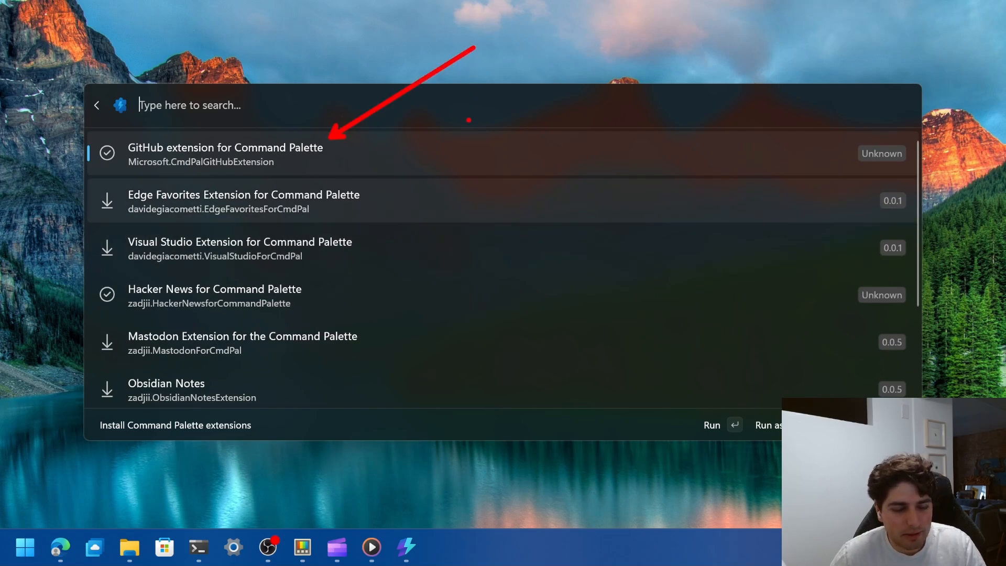
pyautogui.moveTo(443, 172)
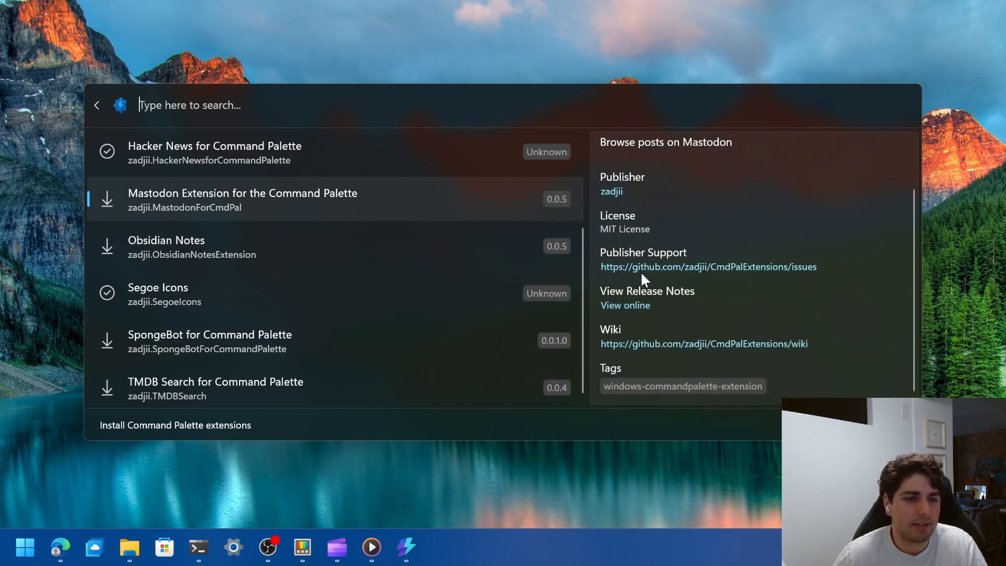
pyautogui.moveTo(374, 212)
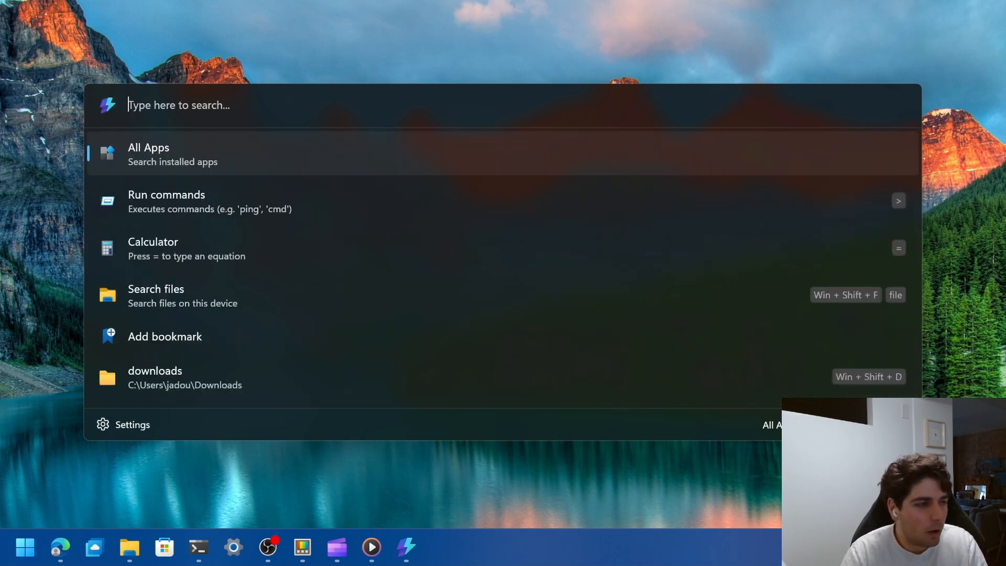
# - Search 'mast', open Explore Mastodon, and preview and scroll top mastodon.social posts
pyautogui.write('masta')
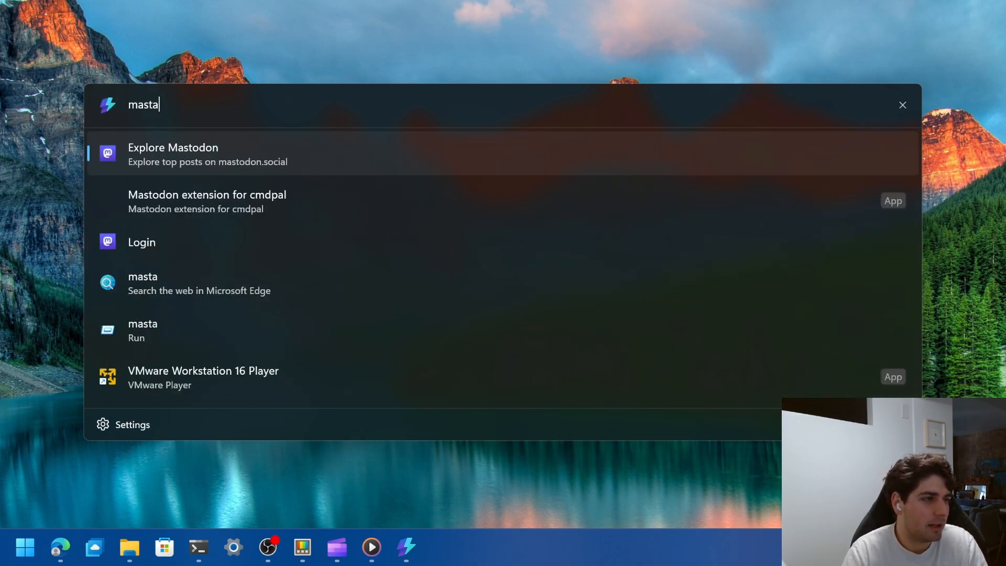
pyautogui.press('backspace')
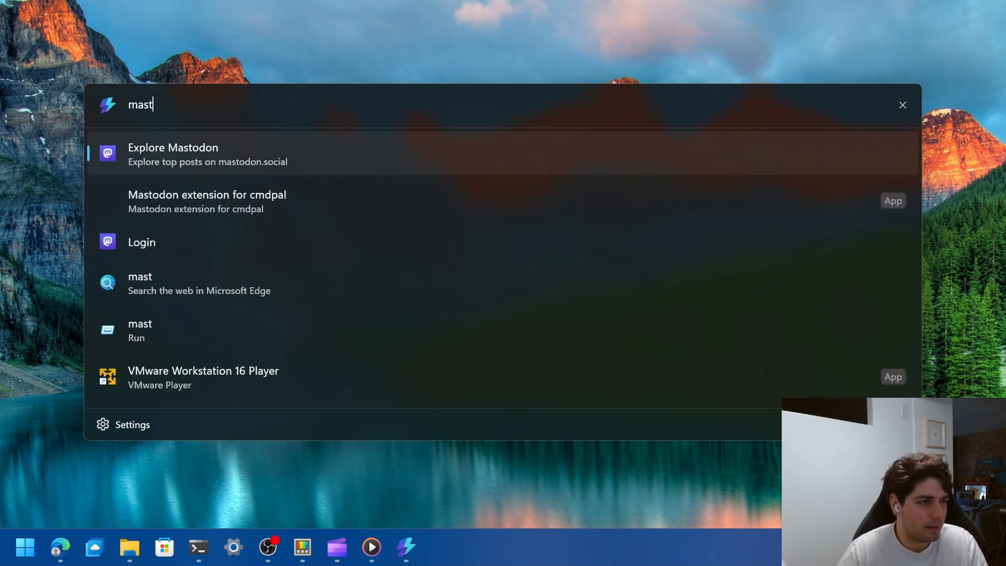
pyautogui.click(172, 154)
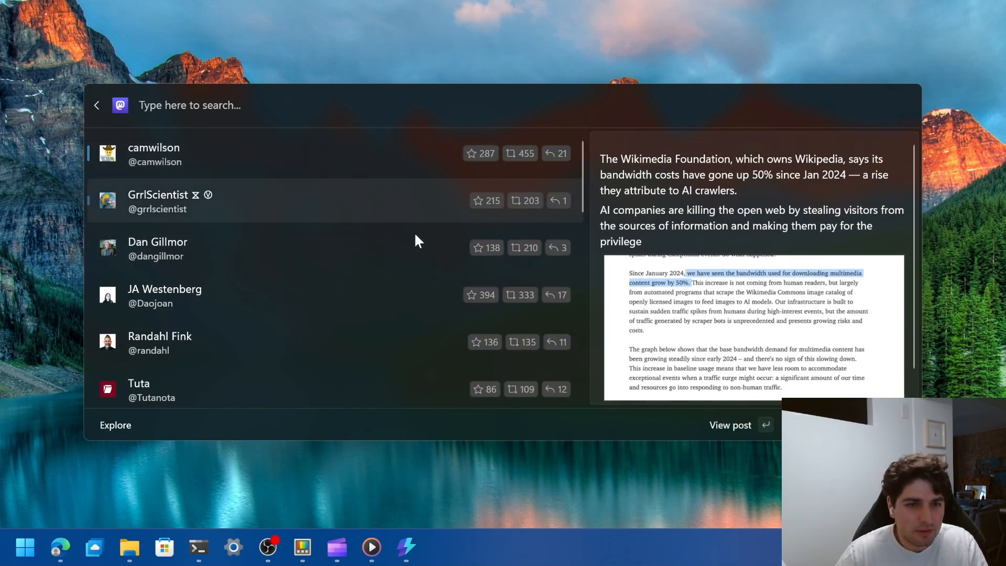
pyautogui.click(138, 383)
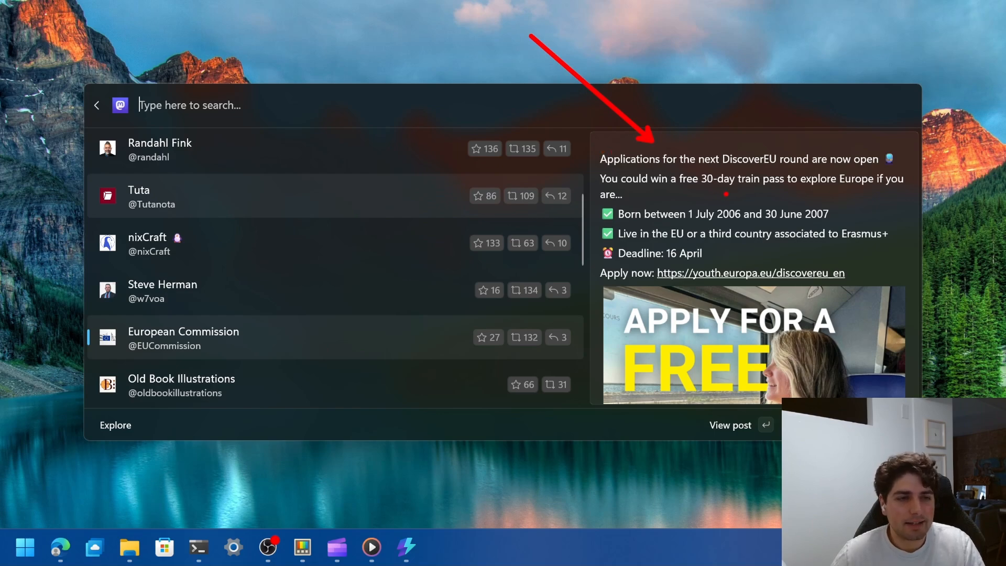
pyautogui.scroll(-3)
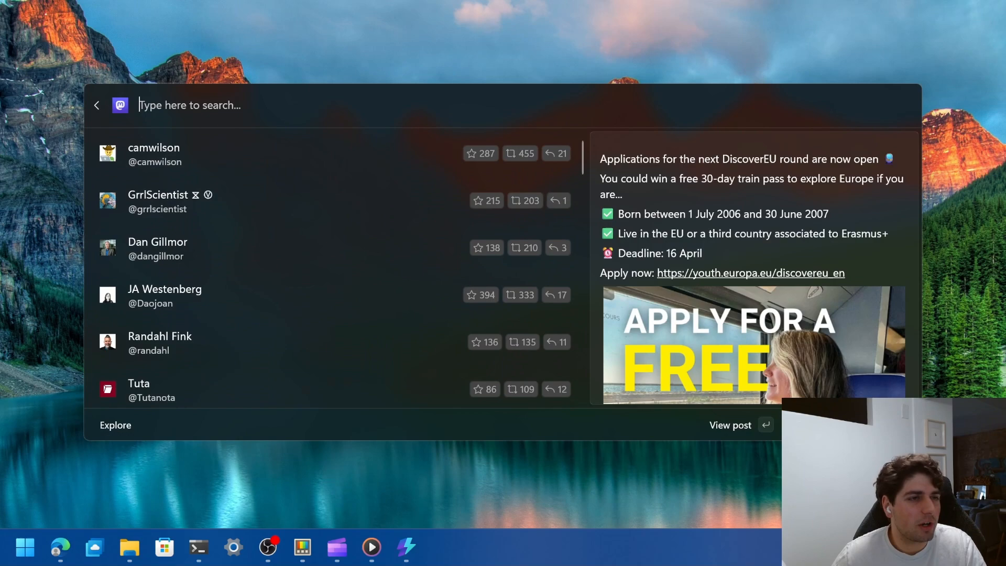
pyautogui.write('mast')
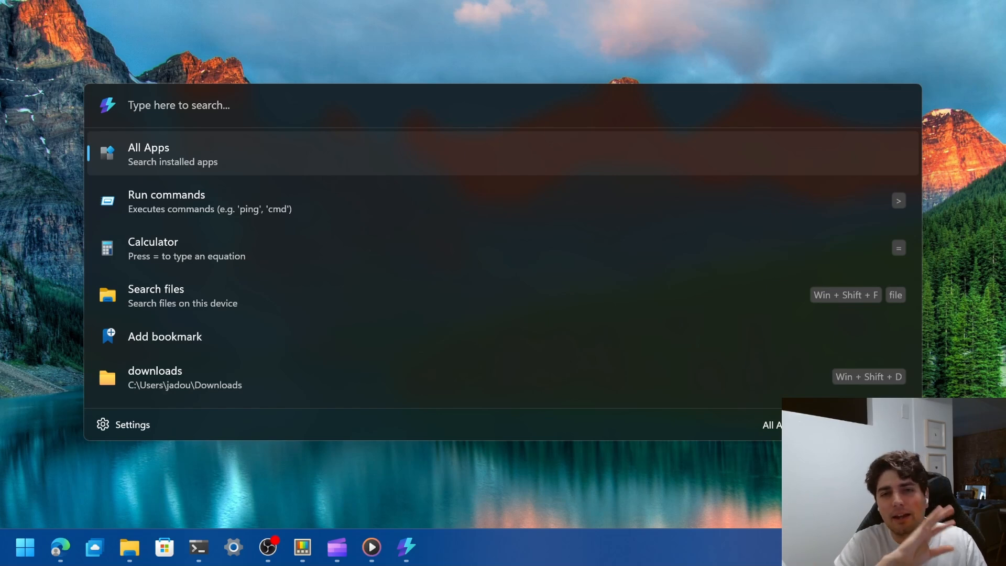
# - Search the palette for 'file' and open Search files
pyautogui.click(180, 105)
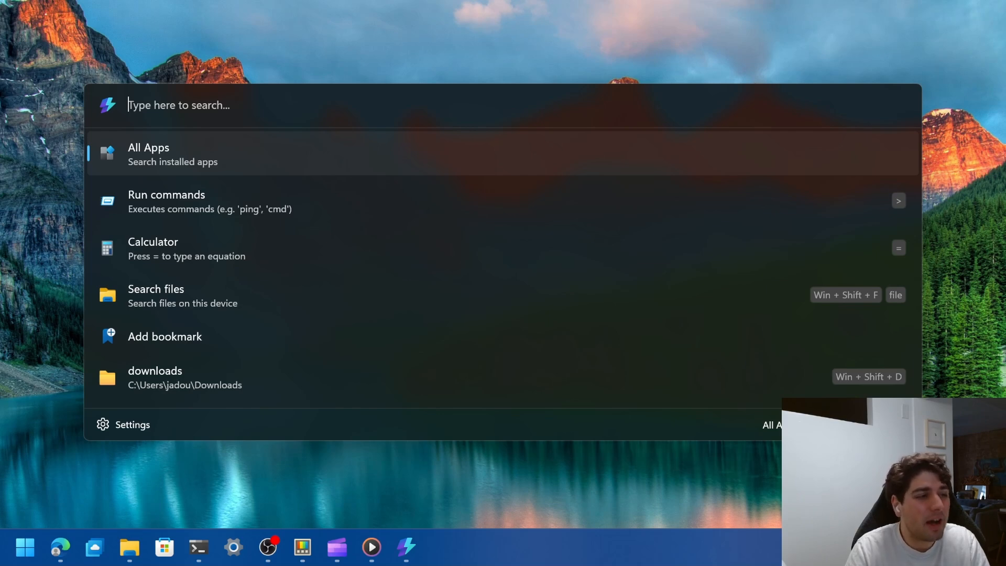
pyautogui.write('file')
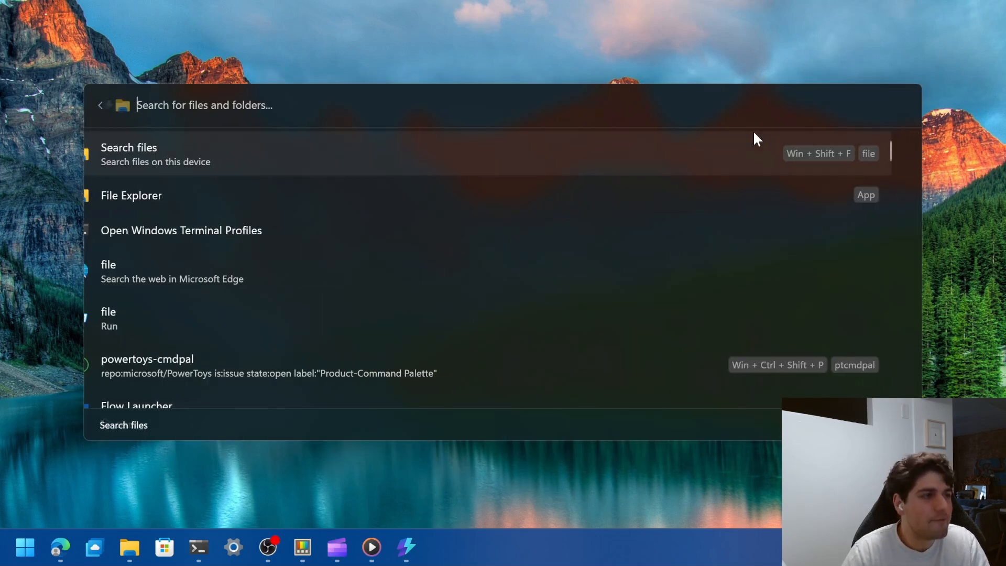
# - Try file search terms 'test', 'g' and 'terminal' to show Search files with alias and hotkey
pyautogui.write('test')
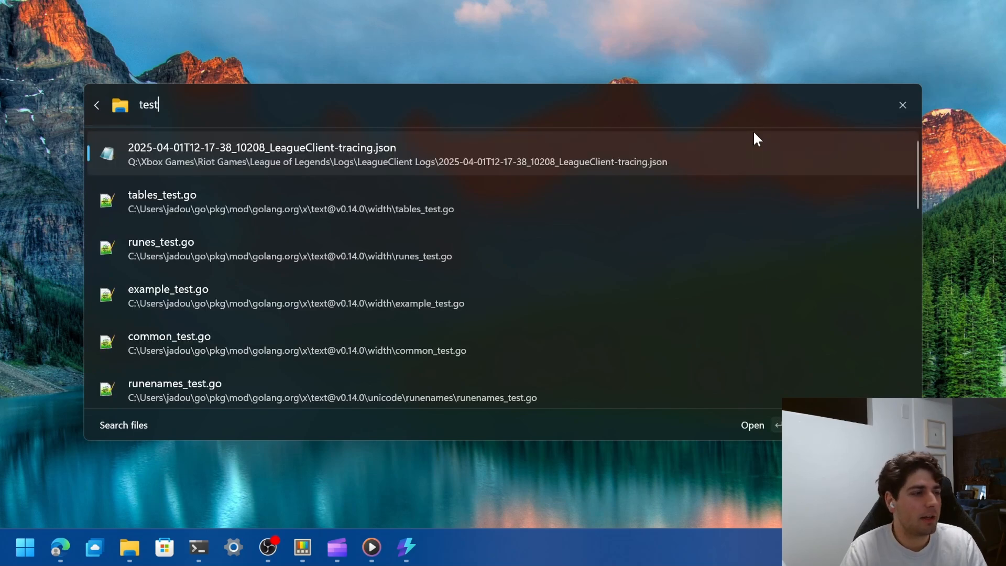
pyautogui.press('BackSpace')
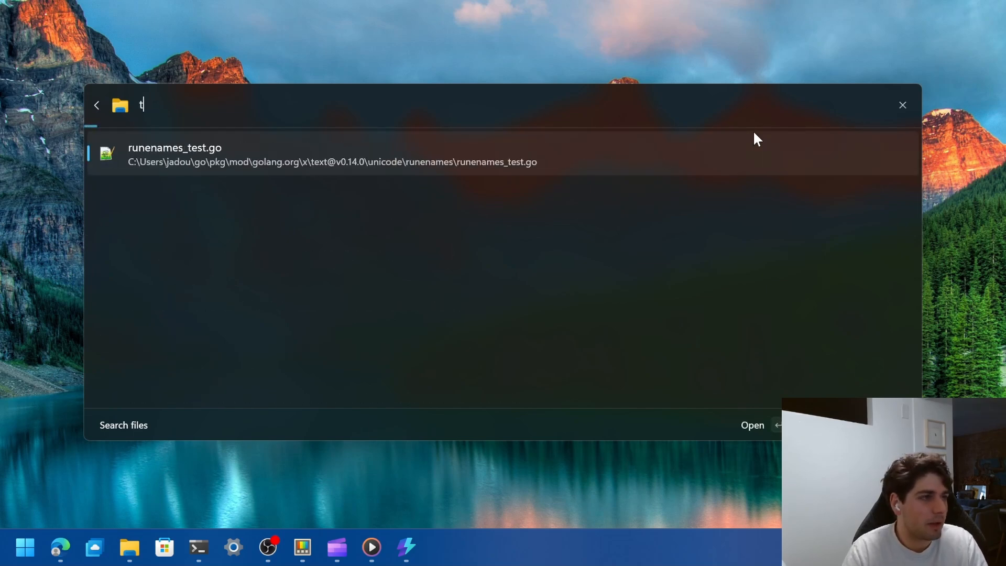
pyautogui.write('g')
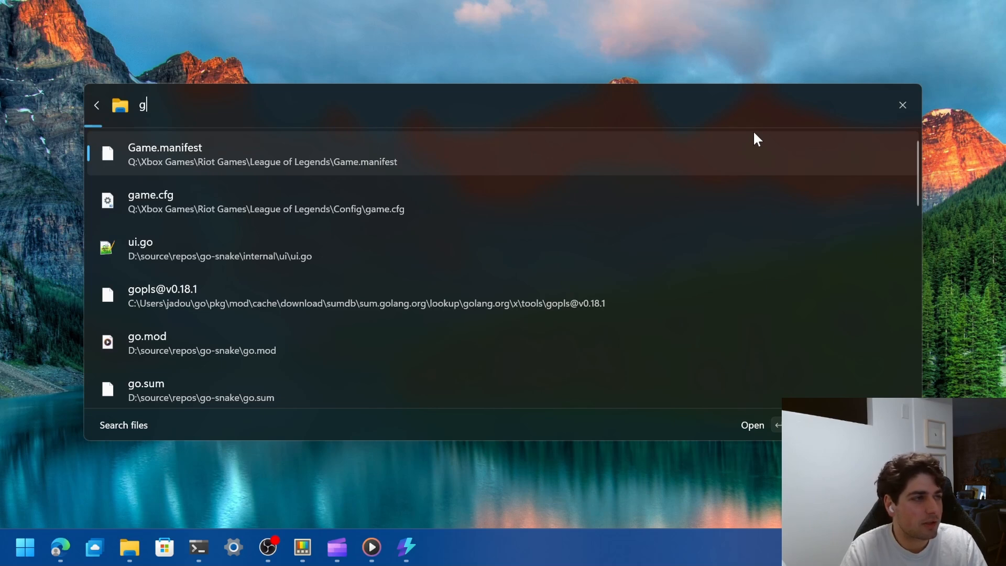
pyautogui.write('terminal')
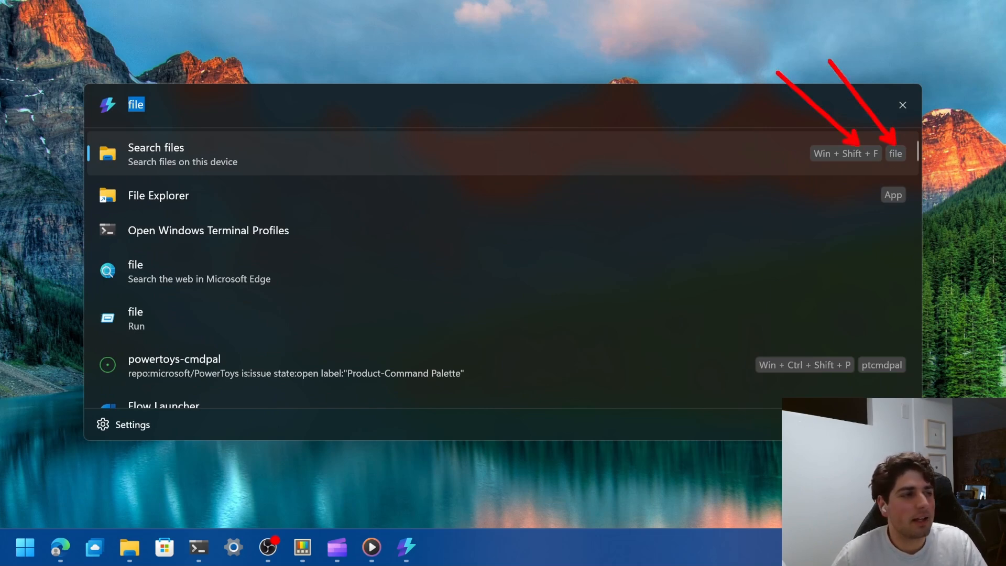
pyautogui.moveTo(450, 138)
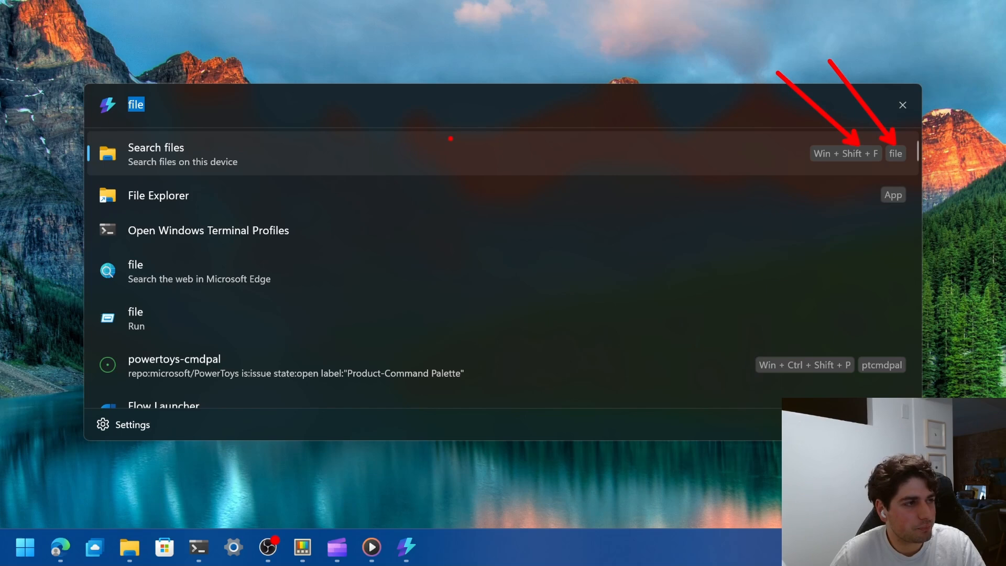
# - Search 'power' and pick a result to reach the extension commands
pyautogui.write('power')
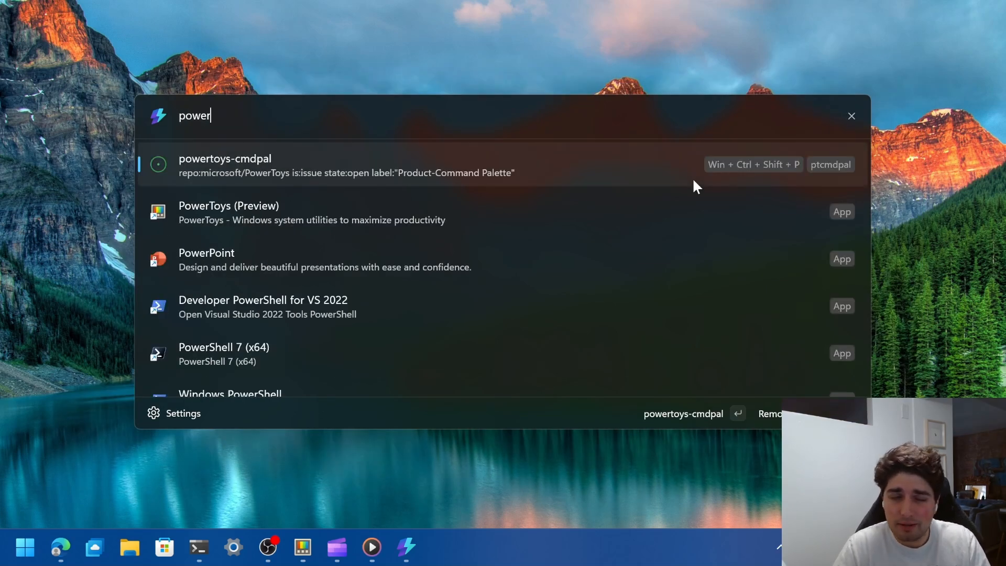
pyautogui.click(225, 159)
pyautogui.write('extens')
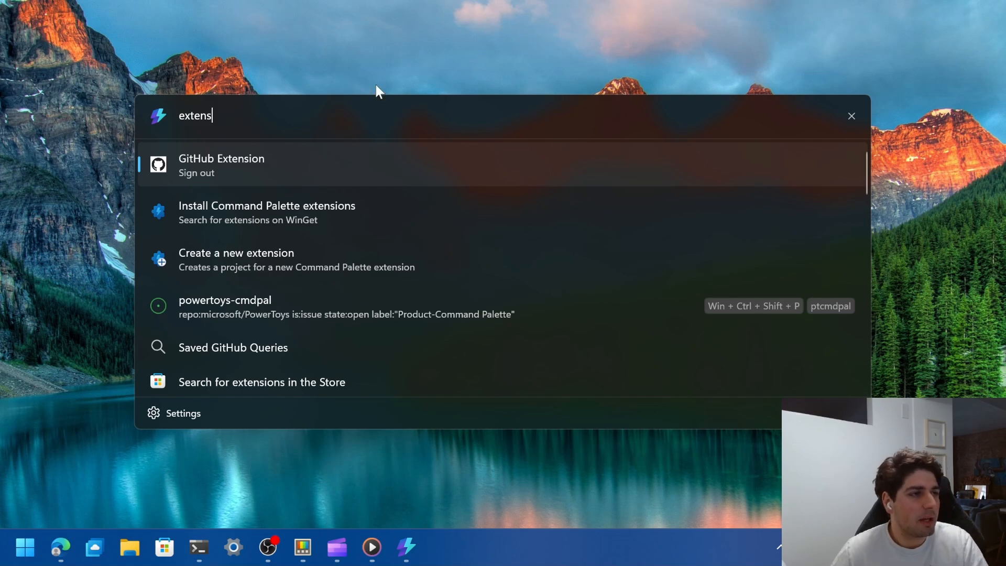
pyautogui.press('Down')
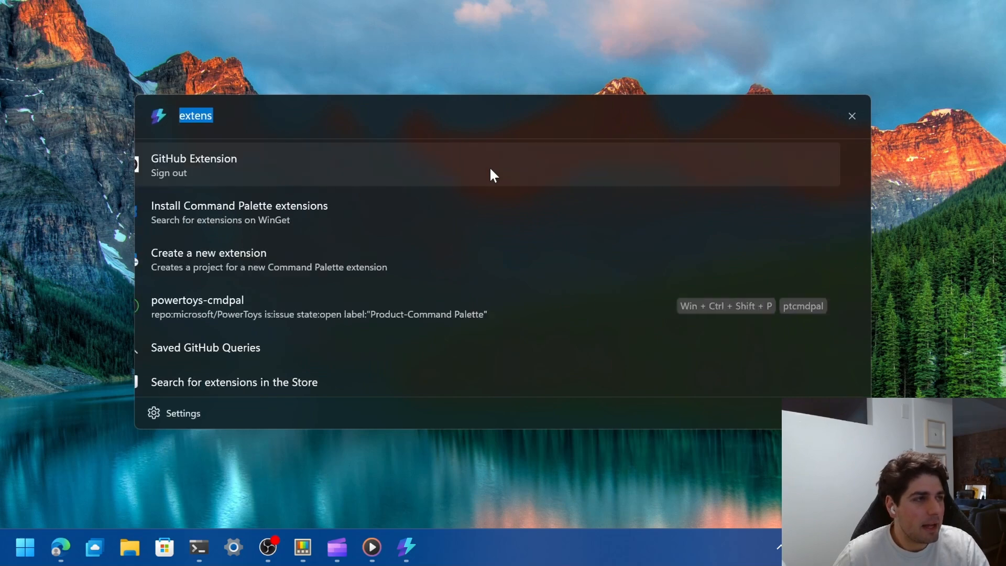
# - Open Command Palette Settings and scroll the Extensions list to GitHub Extension
pyautogui.click(183, 412)
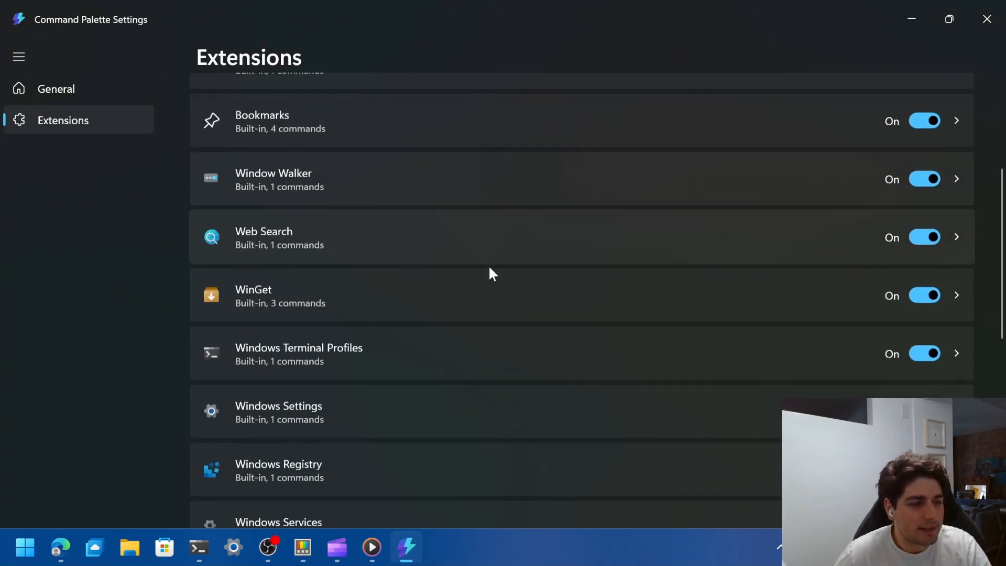
pyautogui.scroll(-3)
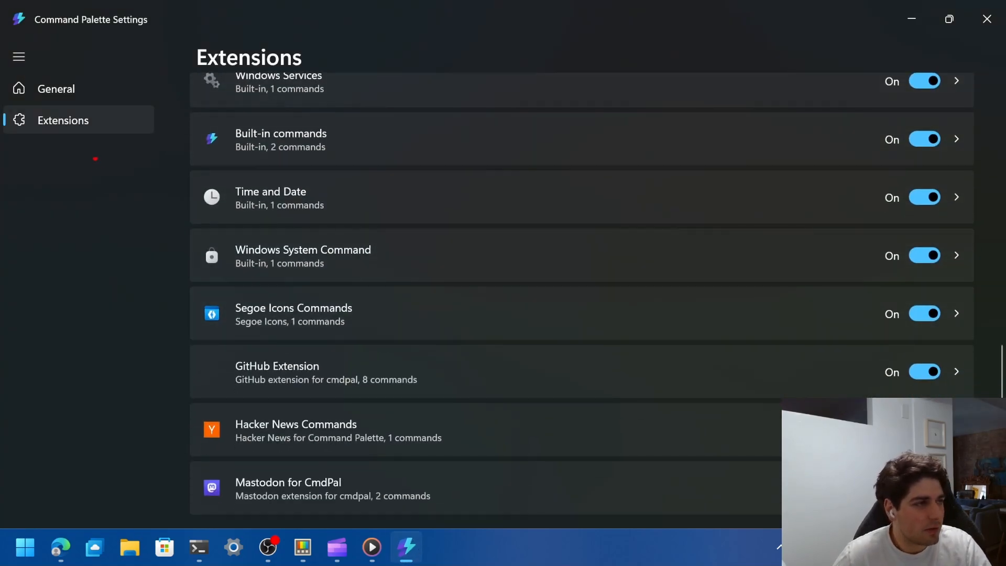
pyautogui.moveTo(359, 383)
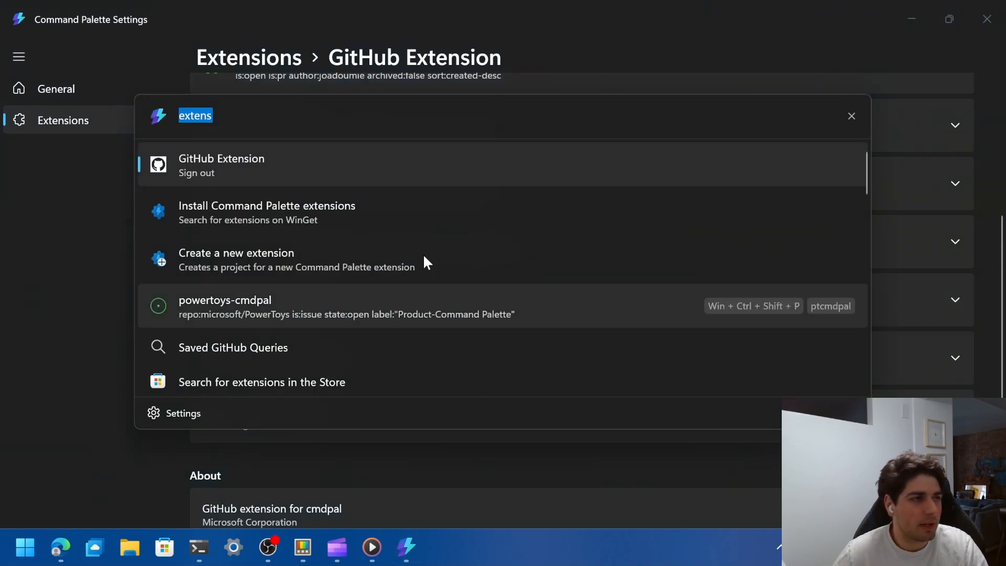
# - Open Saved GitHub Queries to list queries like Review Requested and Assigned to Me
pyautogui.click(232, 347)
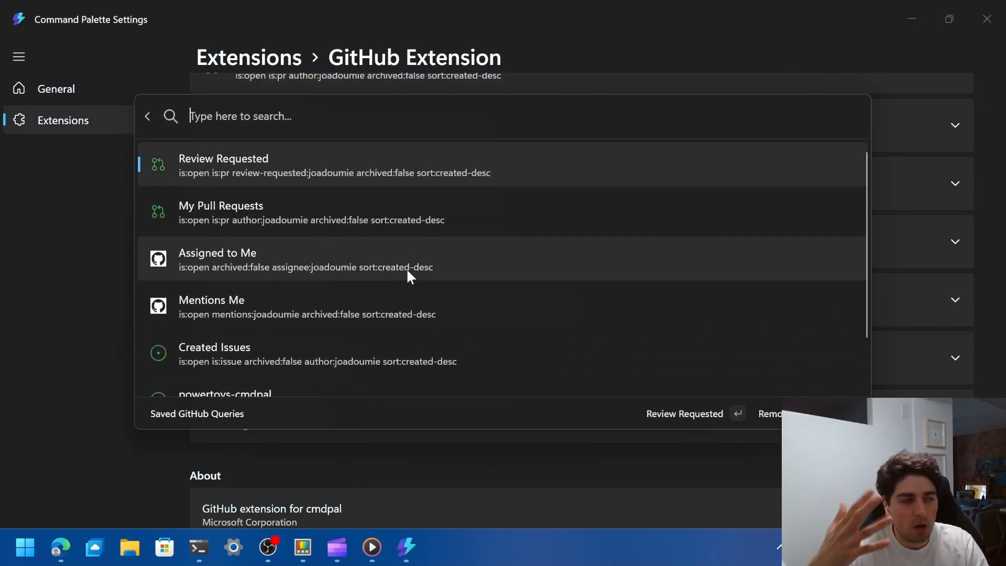
pyautogui.moveTo(465, 293)
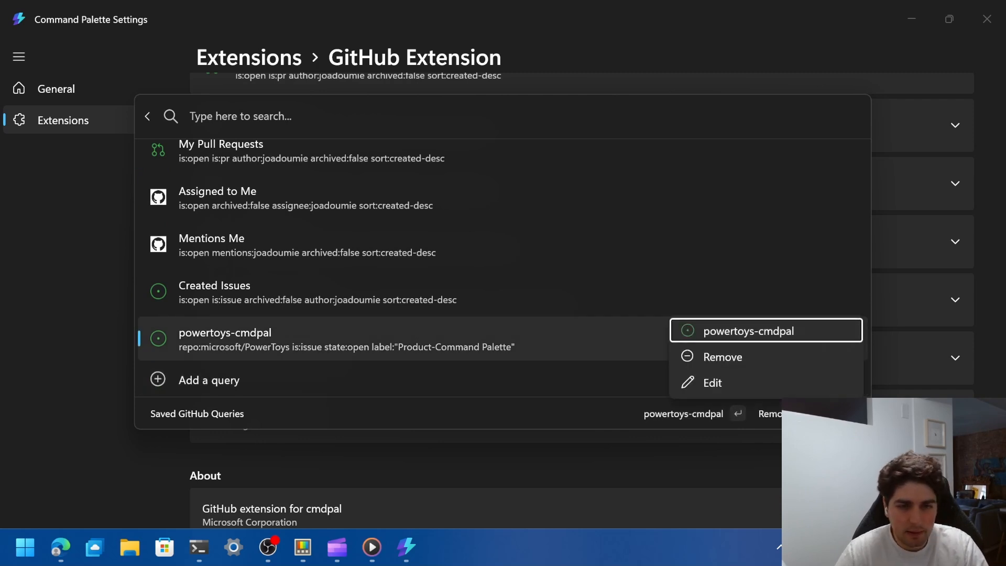
# - Edit the powertoys-cmdpal saved query and click inside its edit form
pyautogui.click(712, 382)
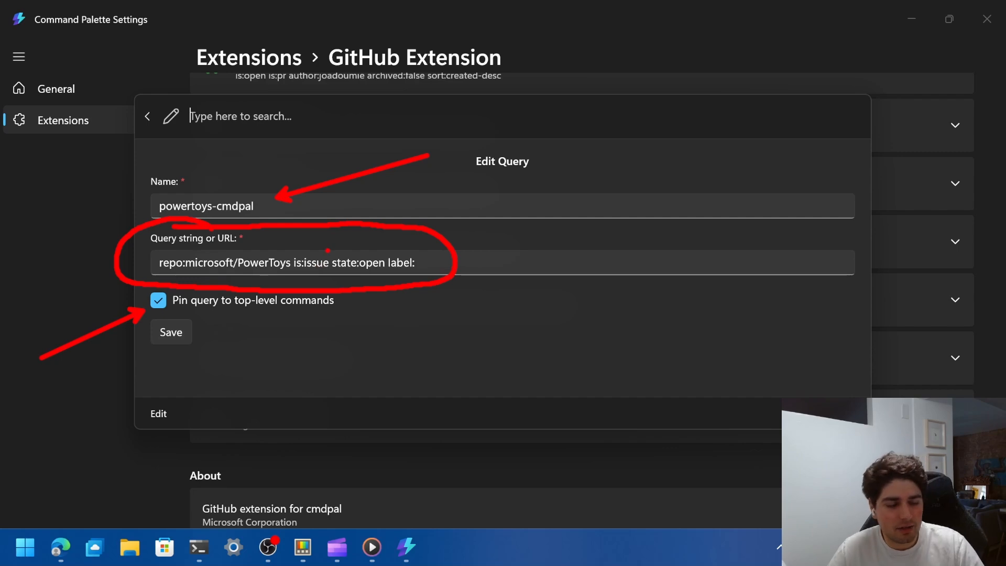
pyautogui.click(170, 331)
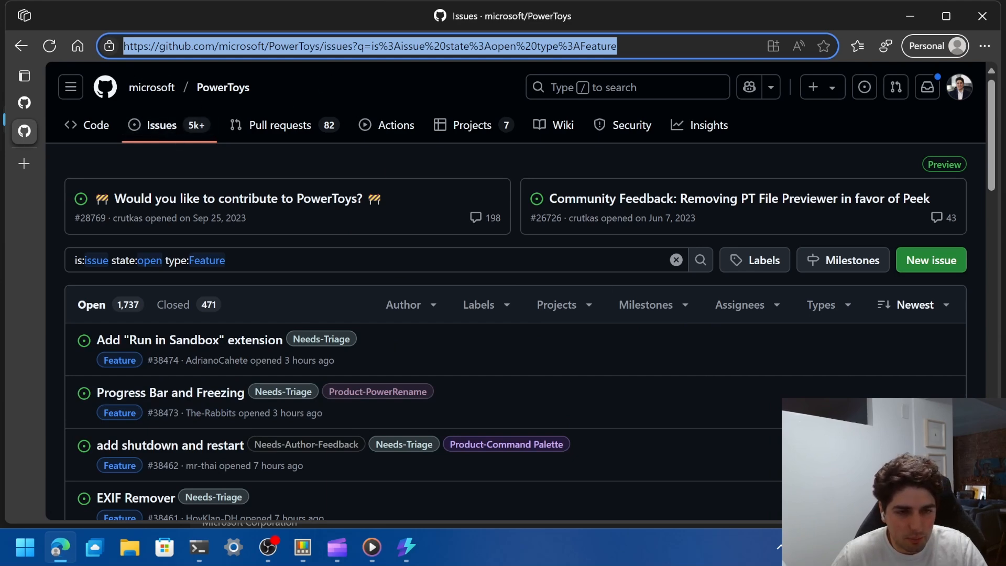
pyautogui.moveTo(556, 304)
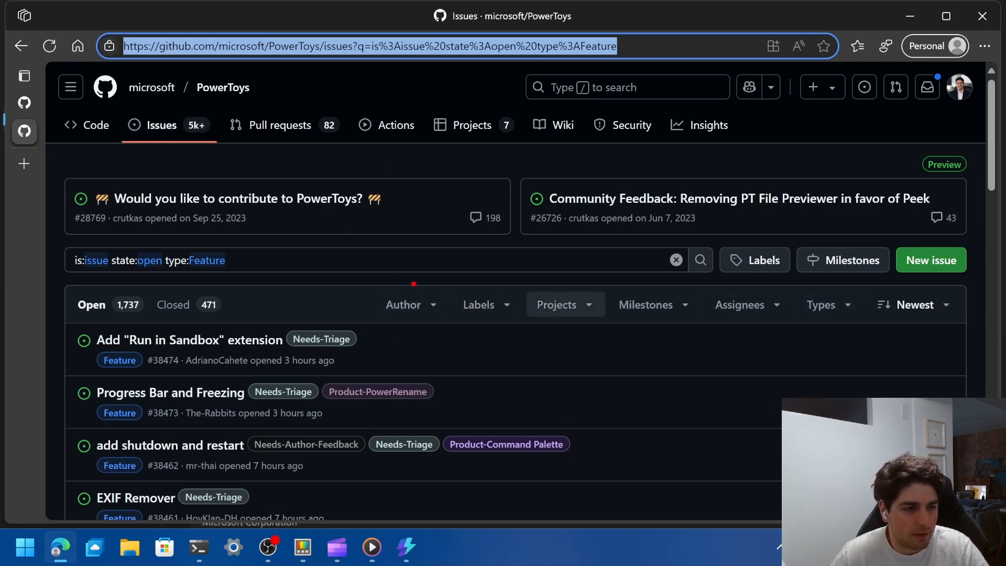
pyautogui.moveTo(824, 319)
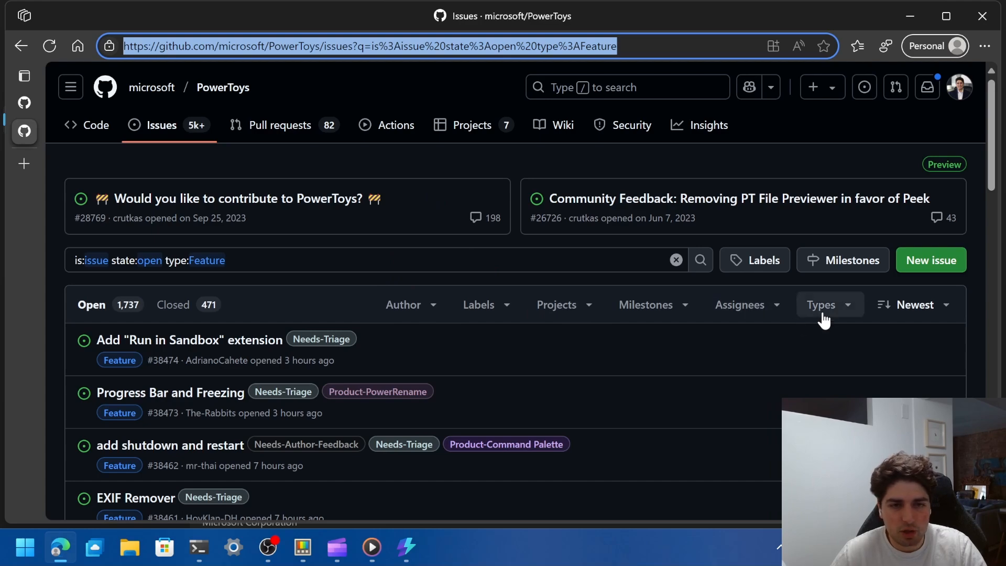
# - Browse the PowerToys open Feature issues page, scrolling and clicking the address bar
pyautogui.scroll(-3)
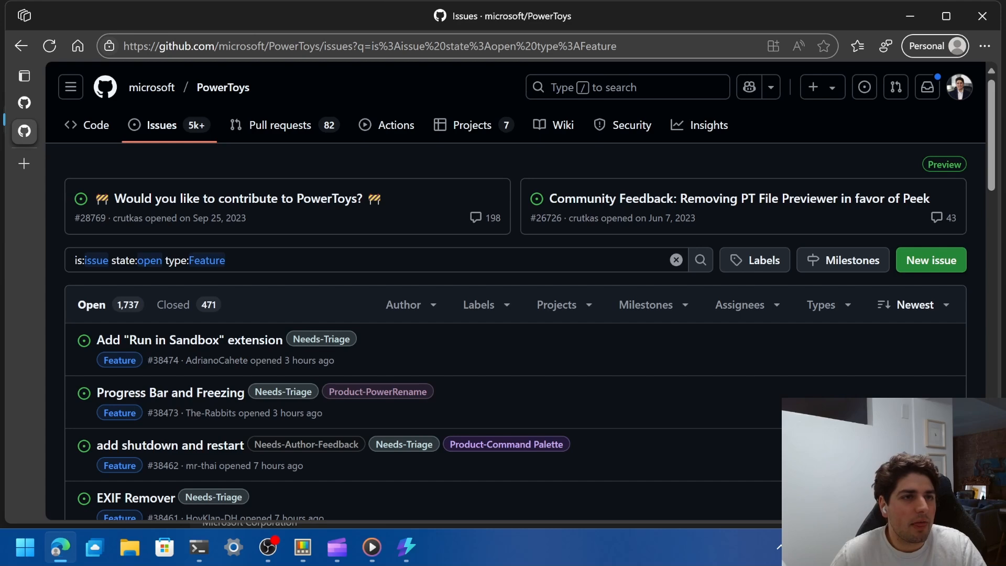
pyautogui.click(381, 46)
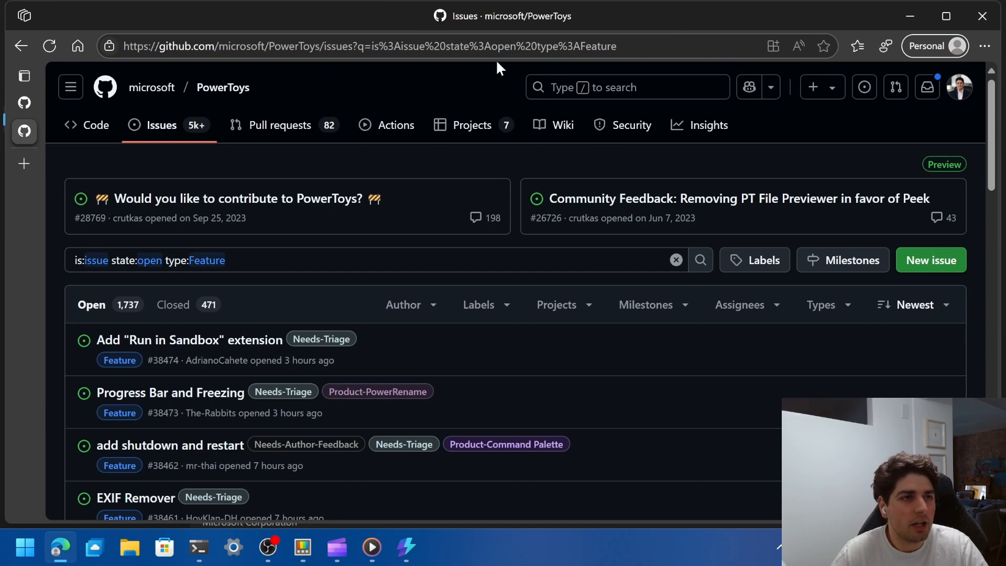
pyautogui.click(369, 46)
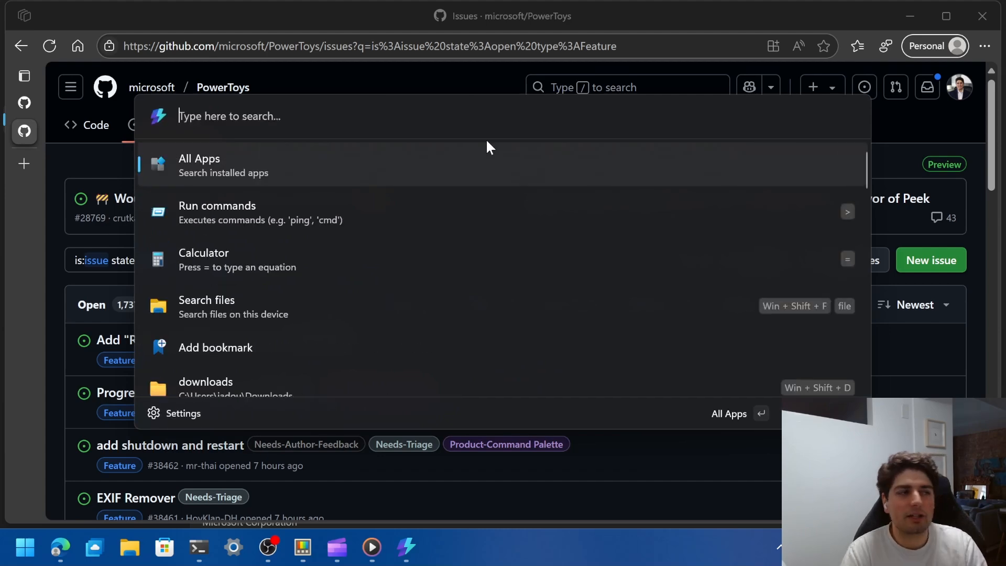
# - Run the 'ptcmdpal' powertoys-cmdpal query, type 'pt', and close Command Palette Settings
pyautogui.write('ptcmdpal')
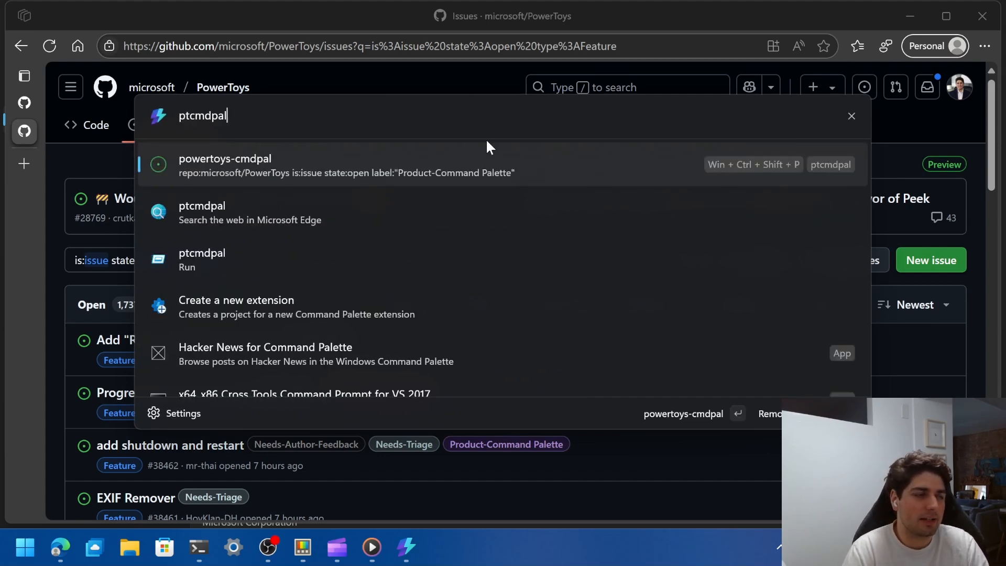
pyautogui.click(224, 164)
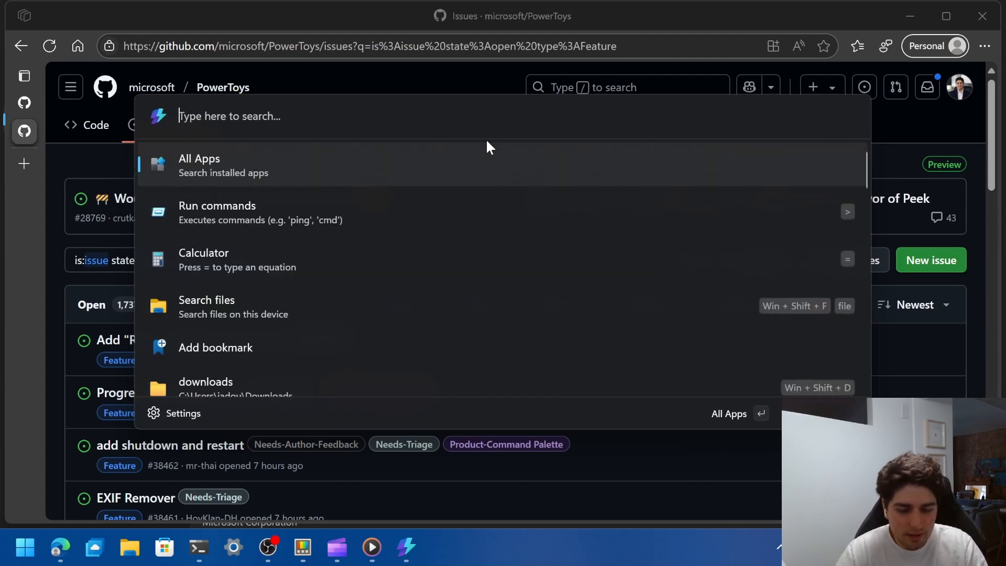
pyautogui.write('pt')
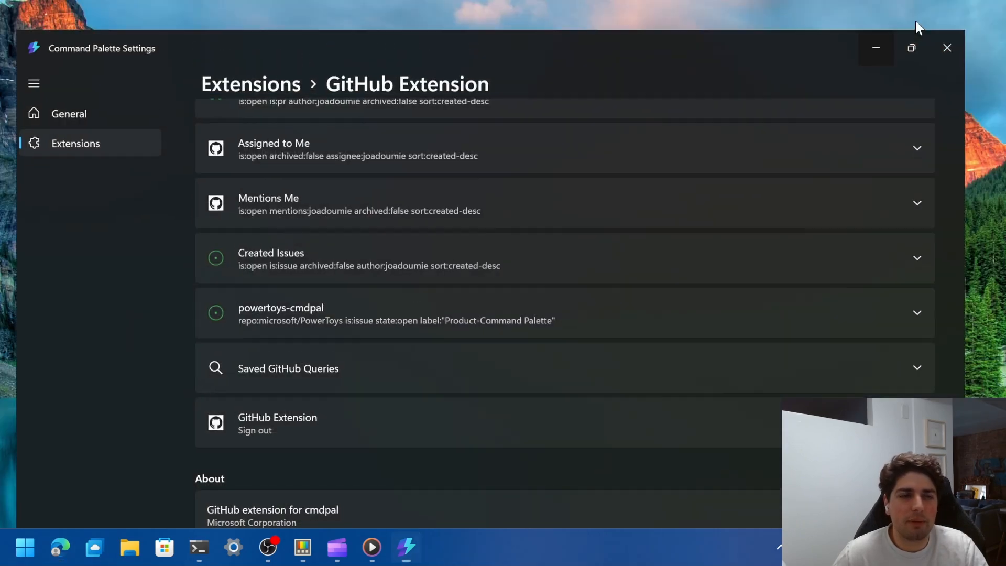
pyautogui.click(946, 47)
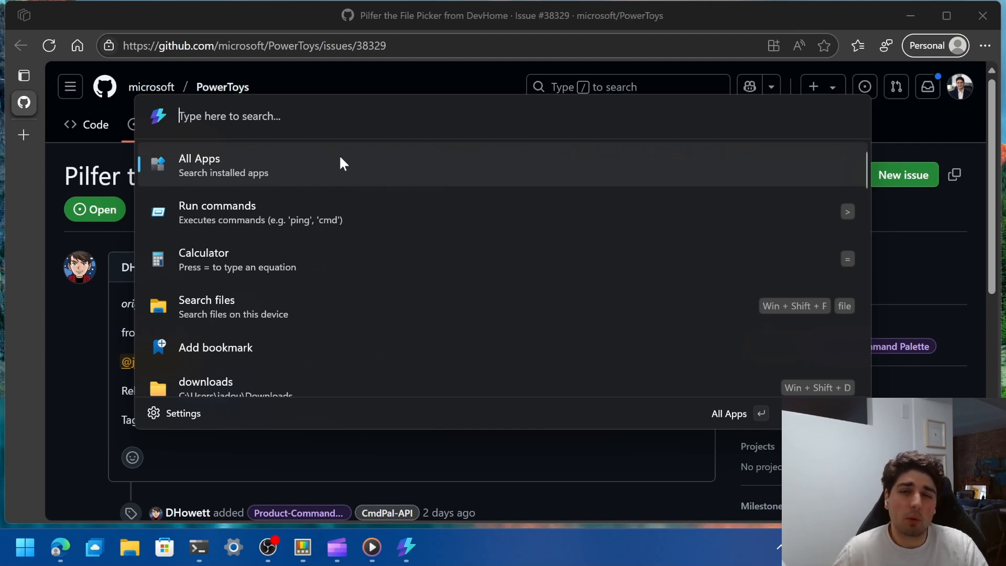
# - Search 'create', choose 'Create a new extension', and scroll to the Create extension button
pyautogui.write('c')
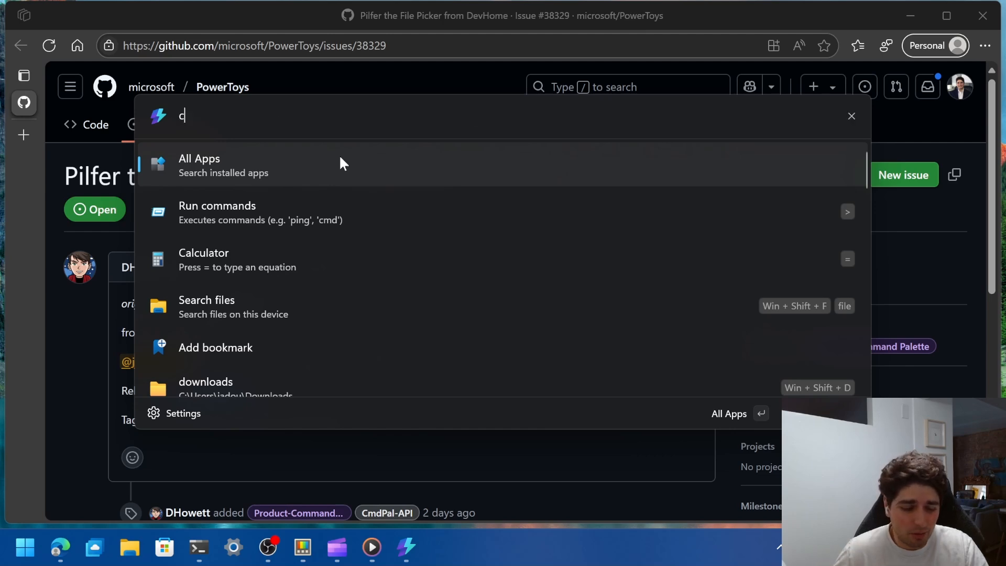
pyautogui.write('reate')
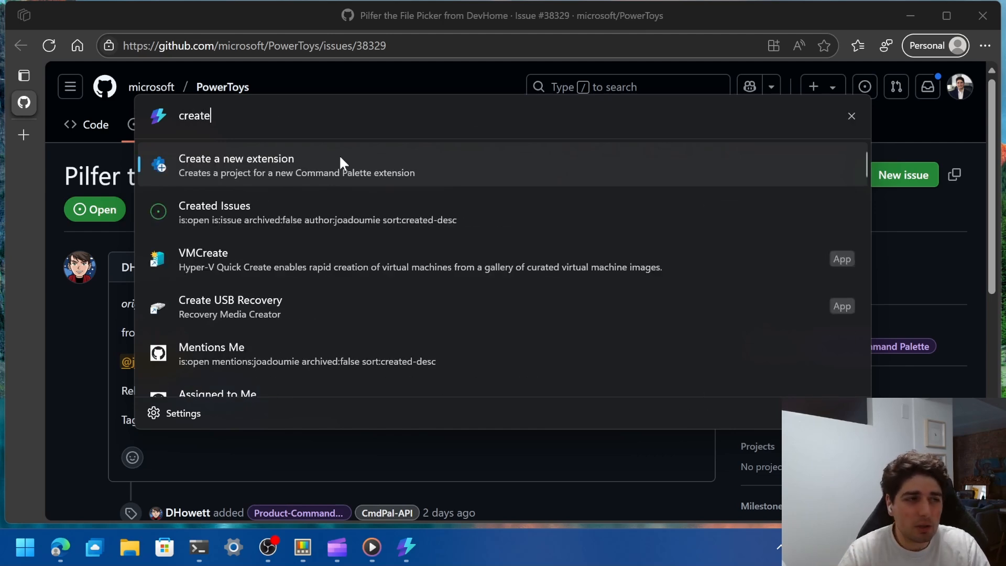
pyautogui.click(236, 165)
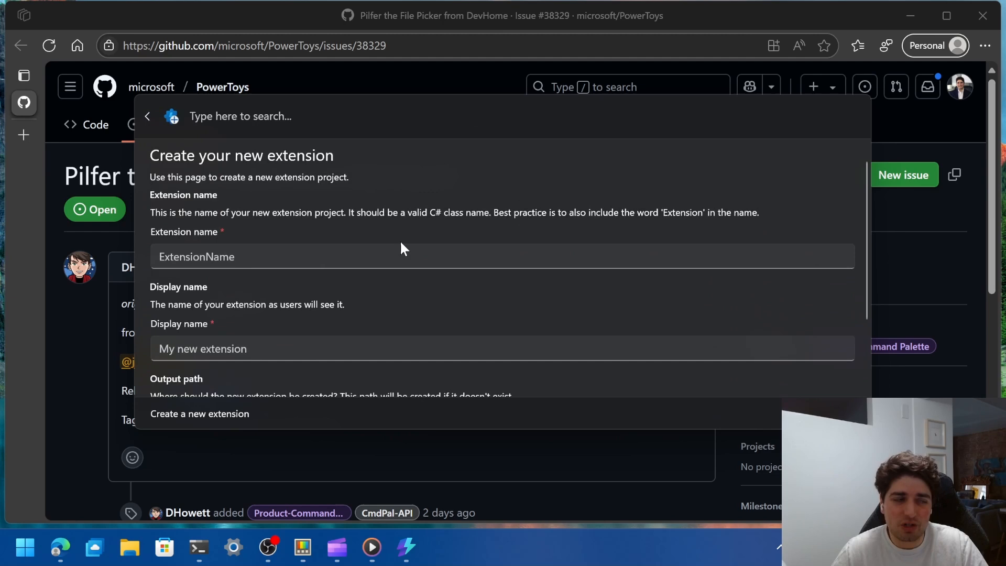
pyautogui.scroll(-3)
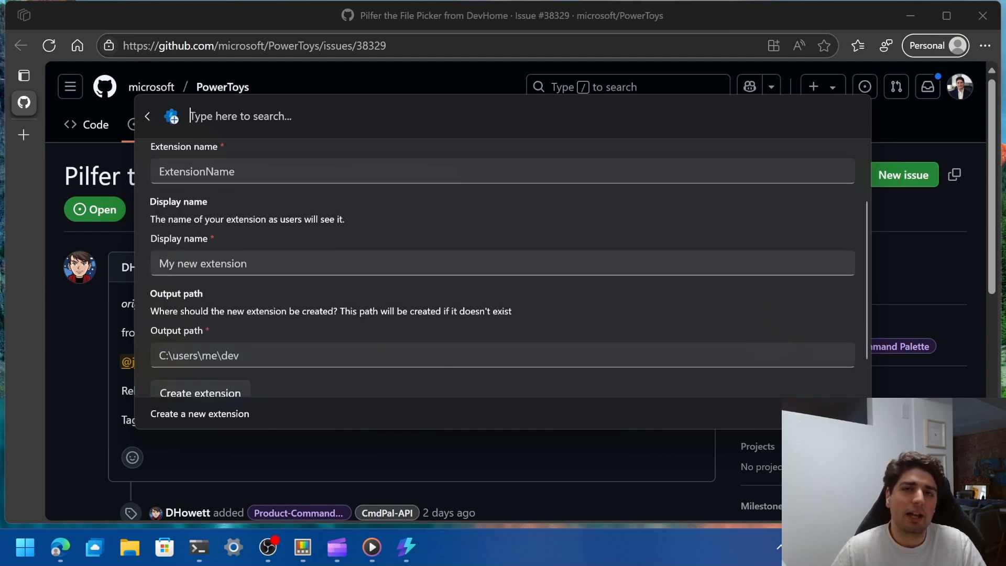
pyautogui.scroll(-3)
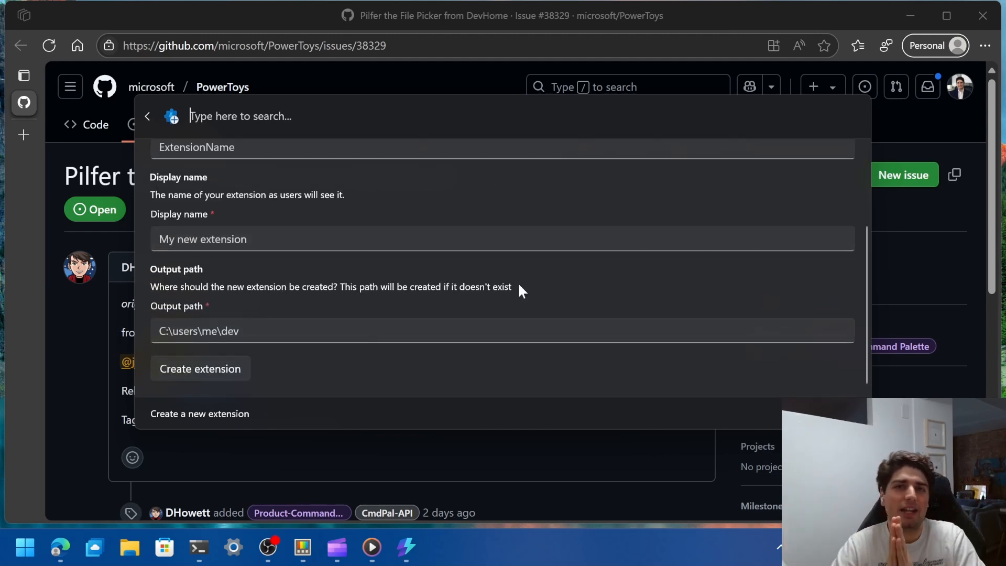